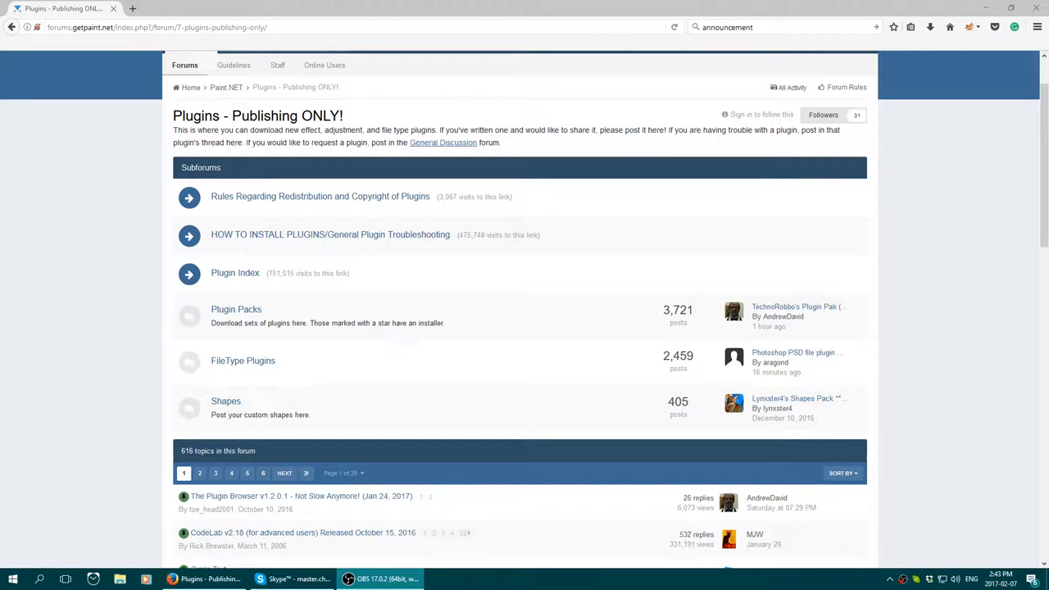
pyautogui.moveTo(947, 152)
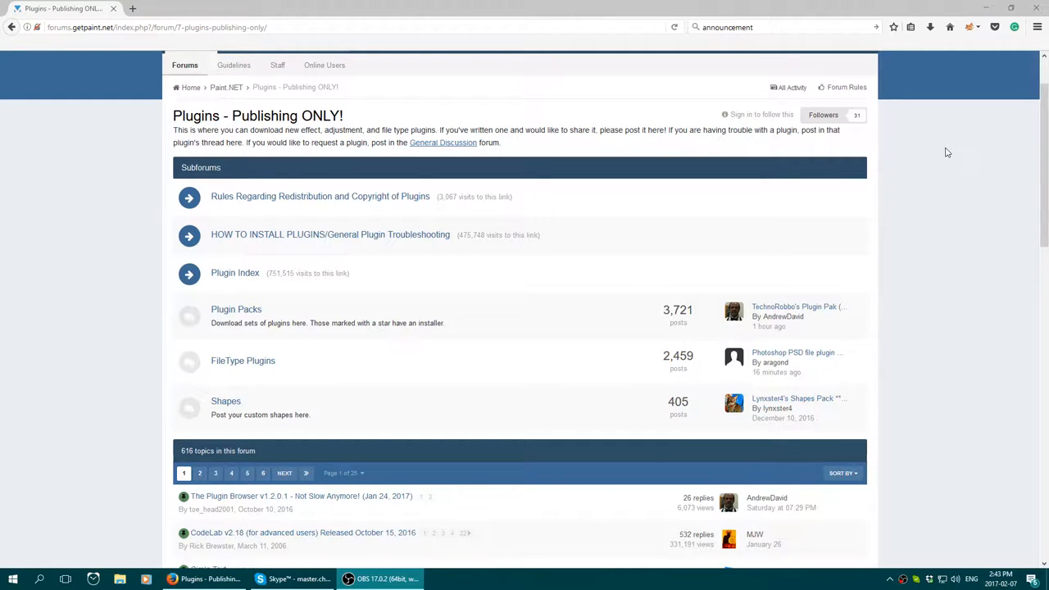
pyautogui.moveTo(736, 89)
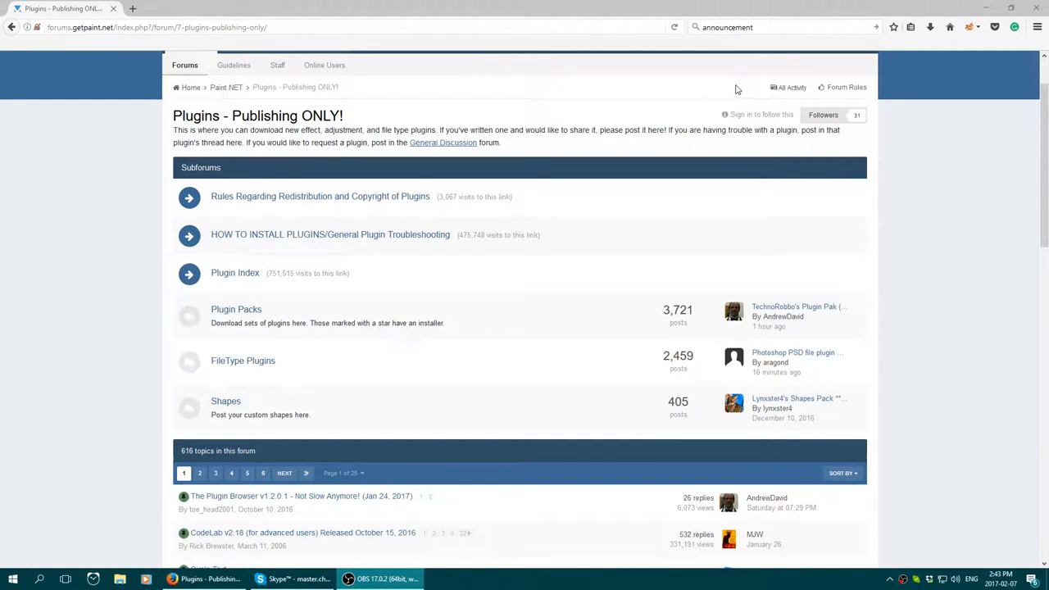
pyautogui.moveTo(586, 122)
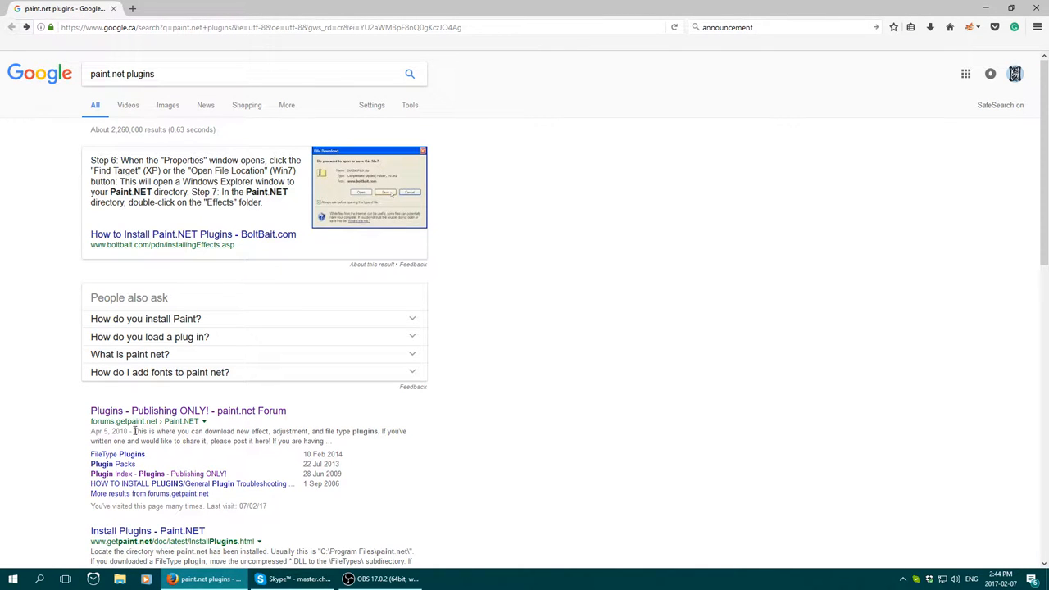
pyautogui.moveTo(238, 410)
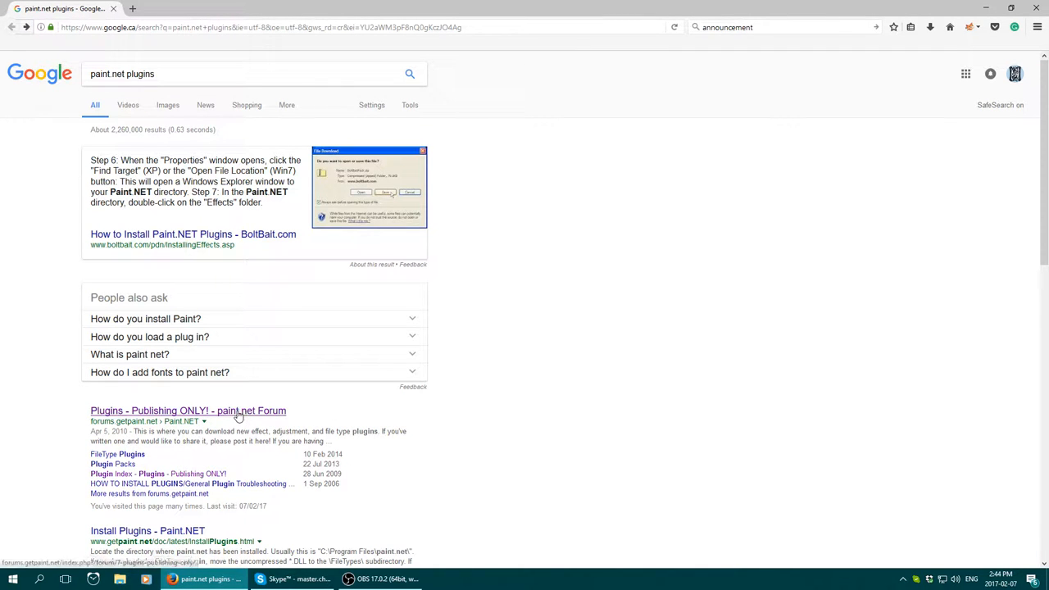
# Step: Open the 'Plugins - Publishing ONLY!' forum result and enter its Plugin Index subforum
pyautogui.click(188, 410)
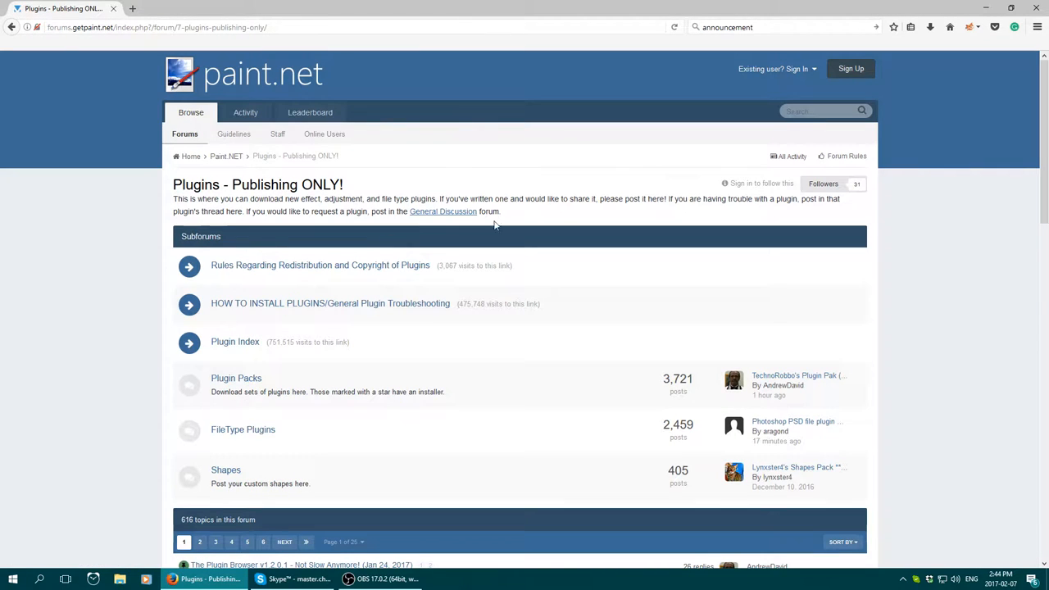
pyautogui.moveTo(597, 169)
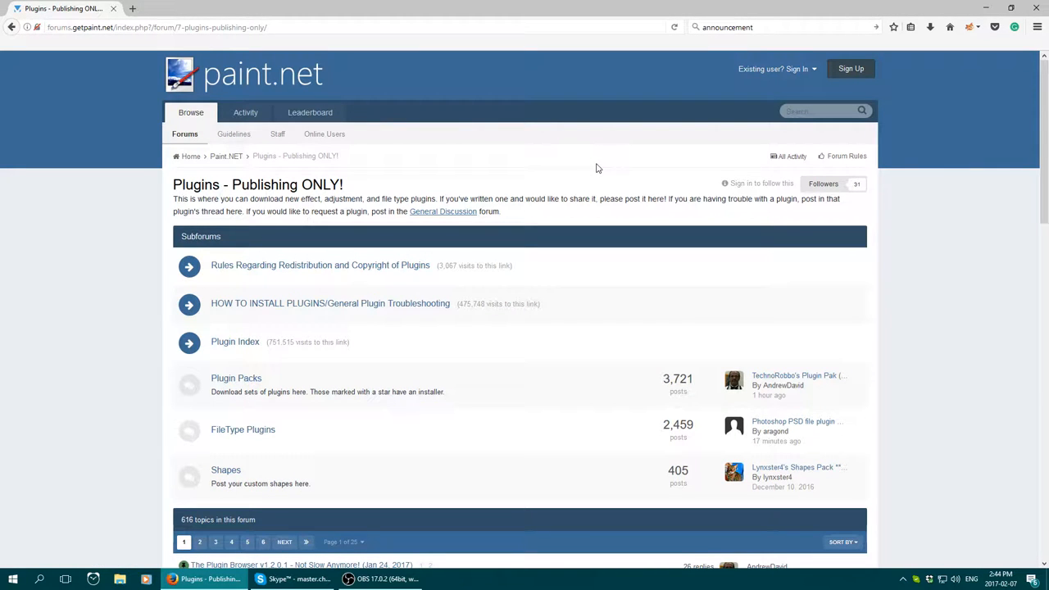
pyautogui.moveTo(394, 293)
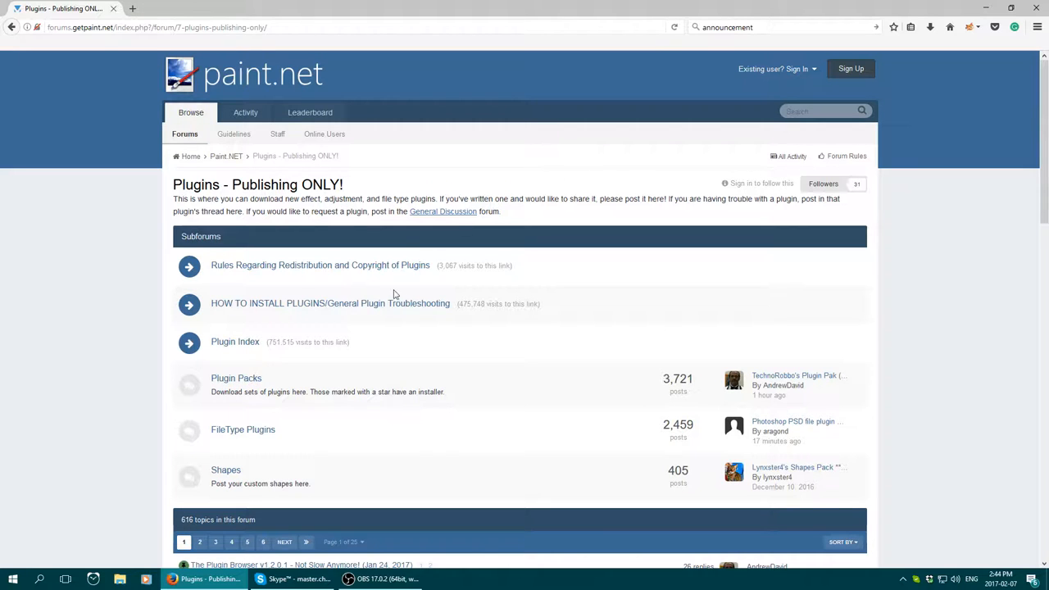
pyautogui.moveTo(262, 337)
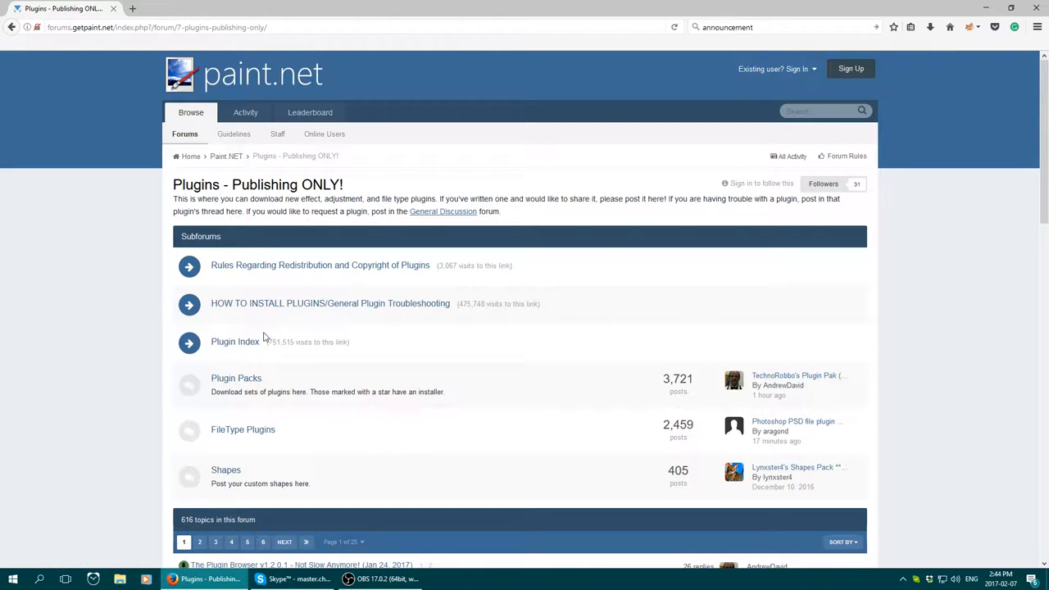
pyautogui.moveTo(234, 342)
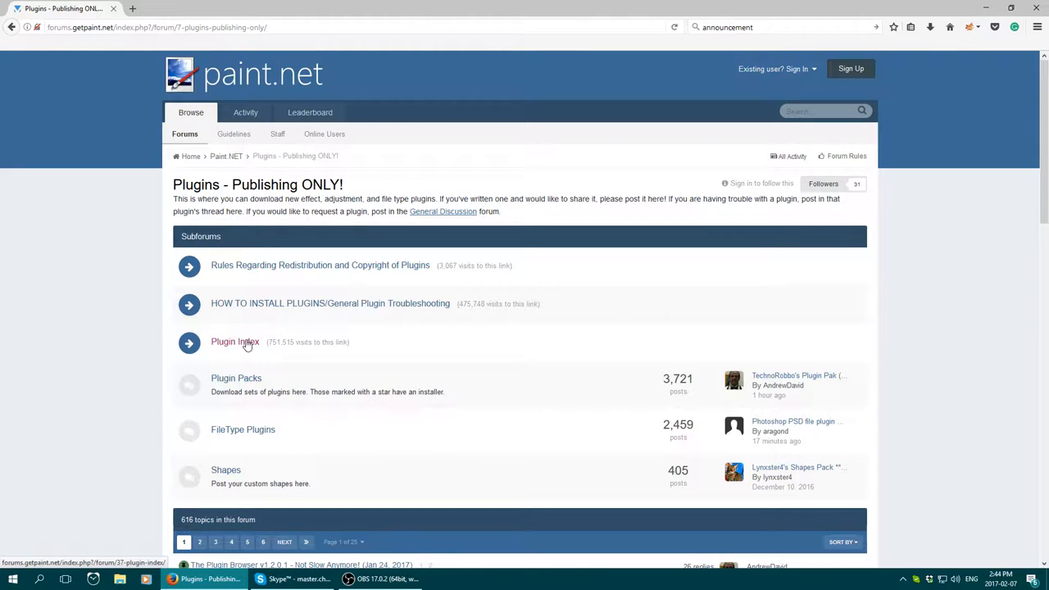
pyautogui.moveTo(246, 345)
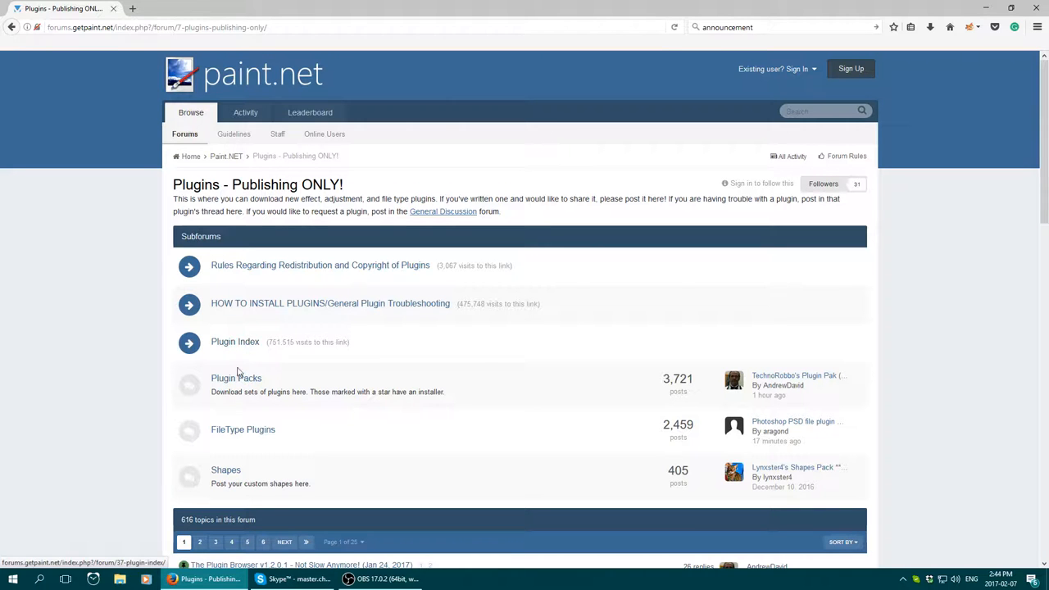
pyautogui.scroll(-3)
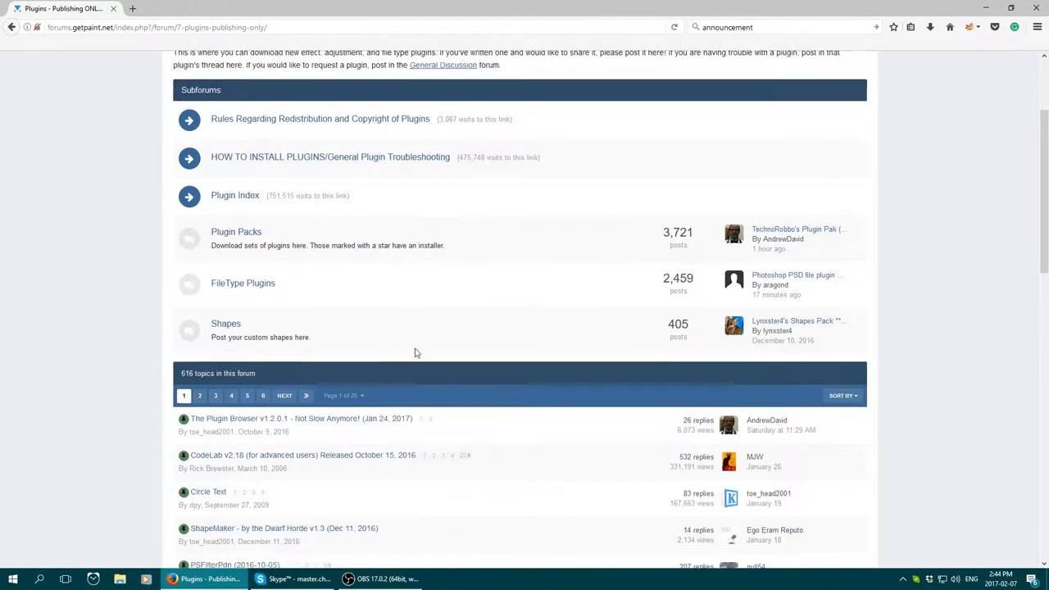
pyautogui.scroll(-3)
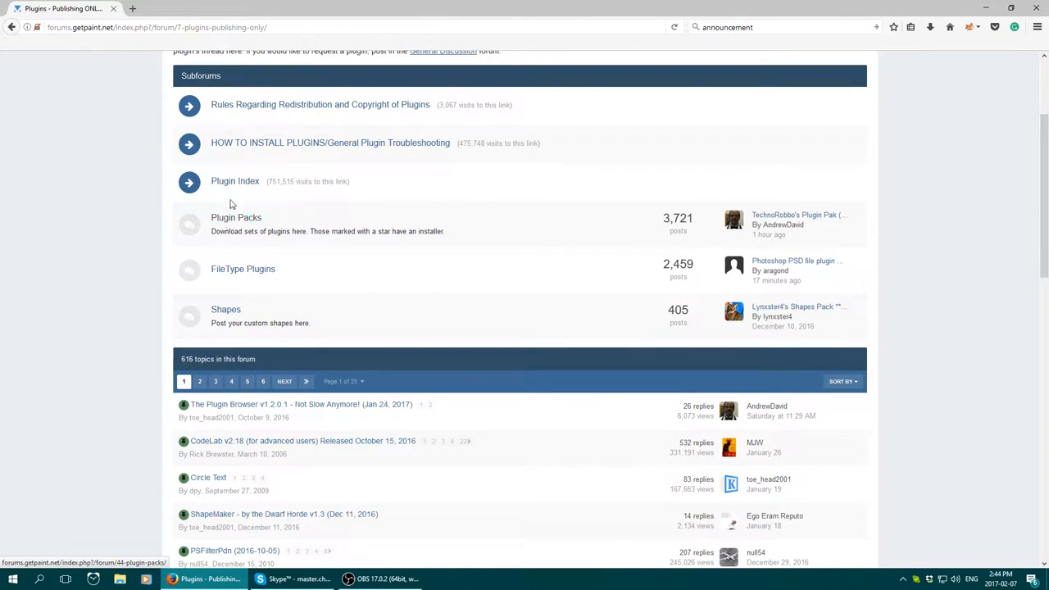
pyautogui.click(235, 181)
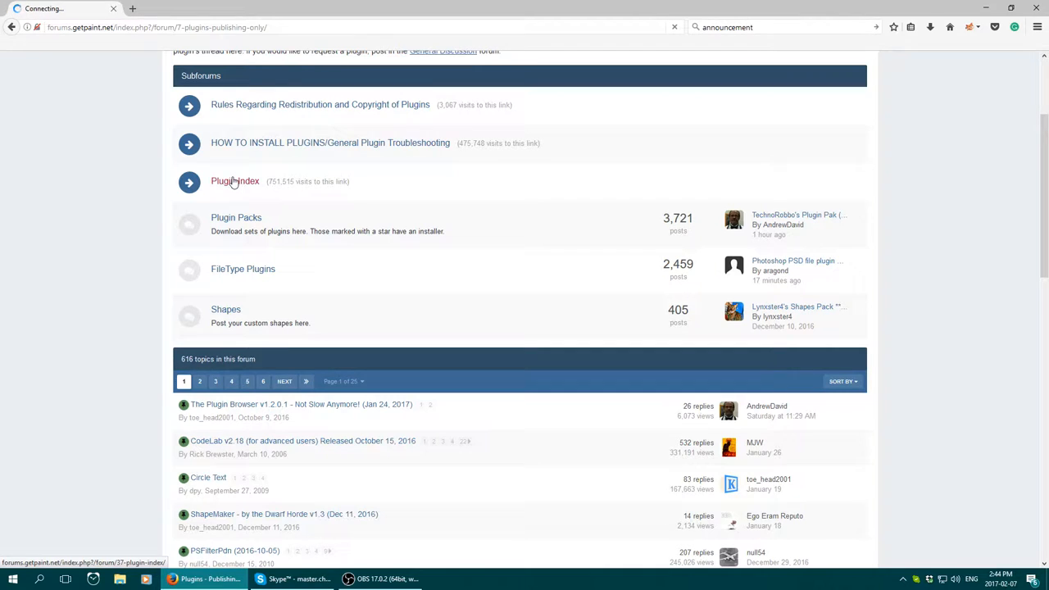
# Step: Scroll down the Plugin Index page to the alphabetical plugin lists
pyautogui.click(235, 181)
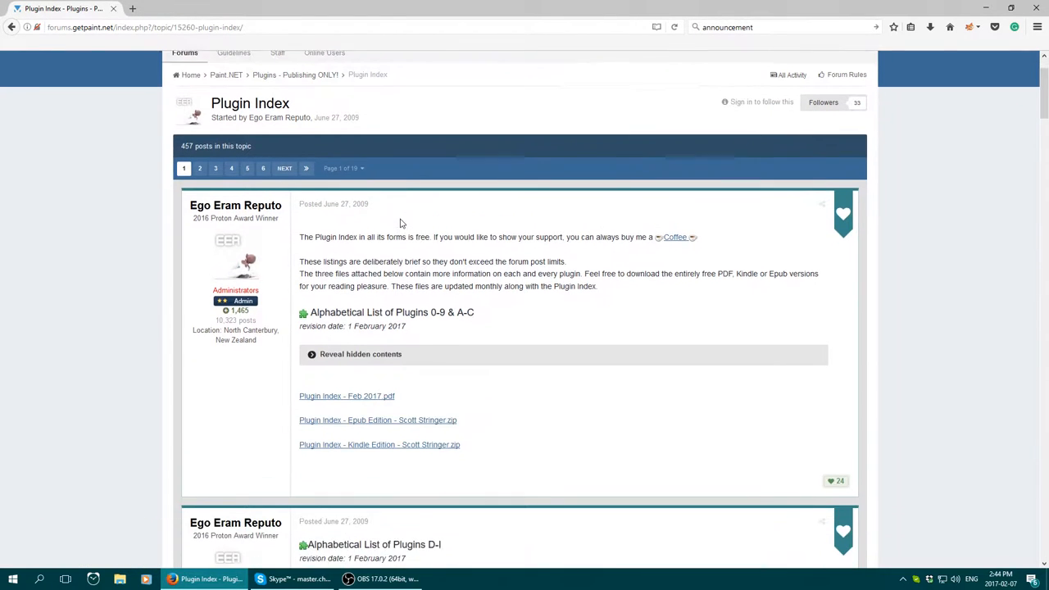
pyautogui.scroll(-3)
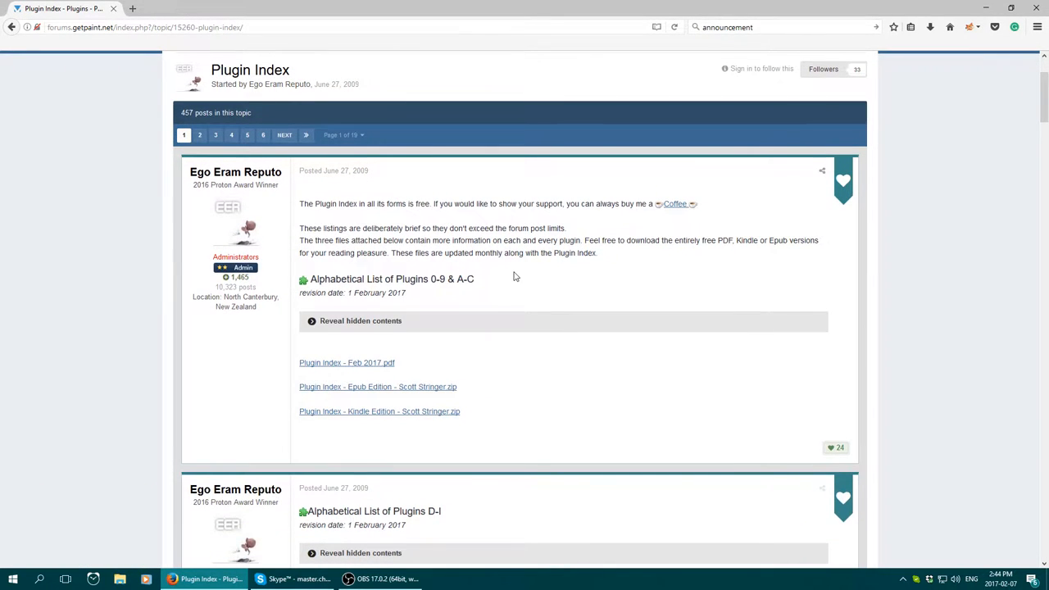
pyautogui.scroll(-3)
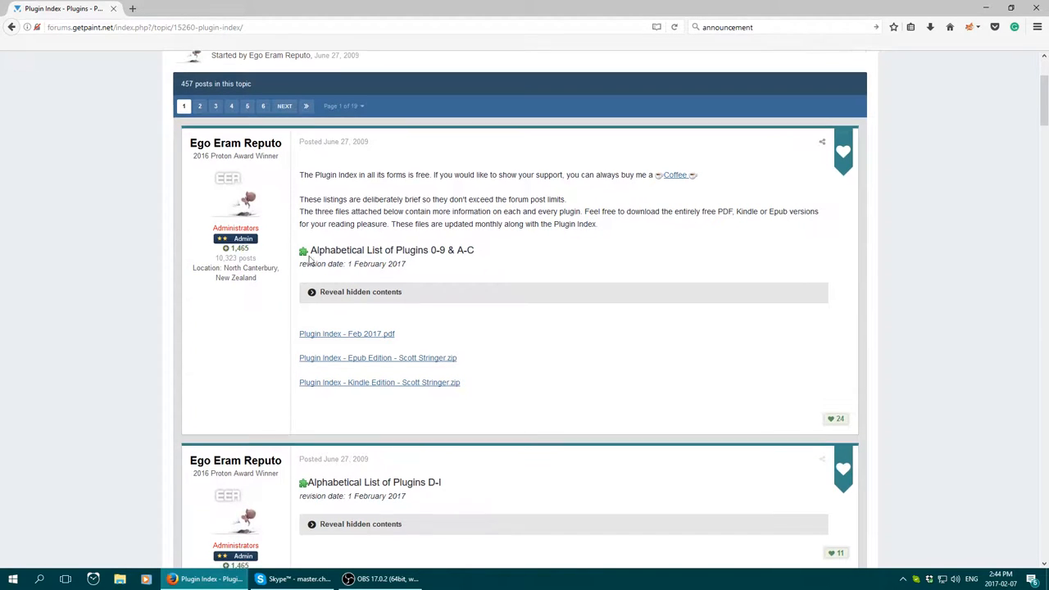
pyautogui.scroll(-3)
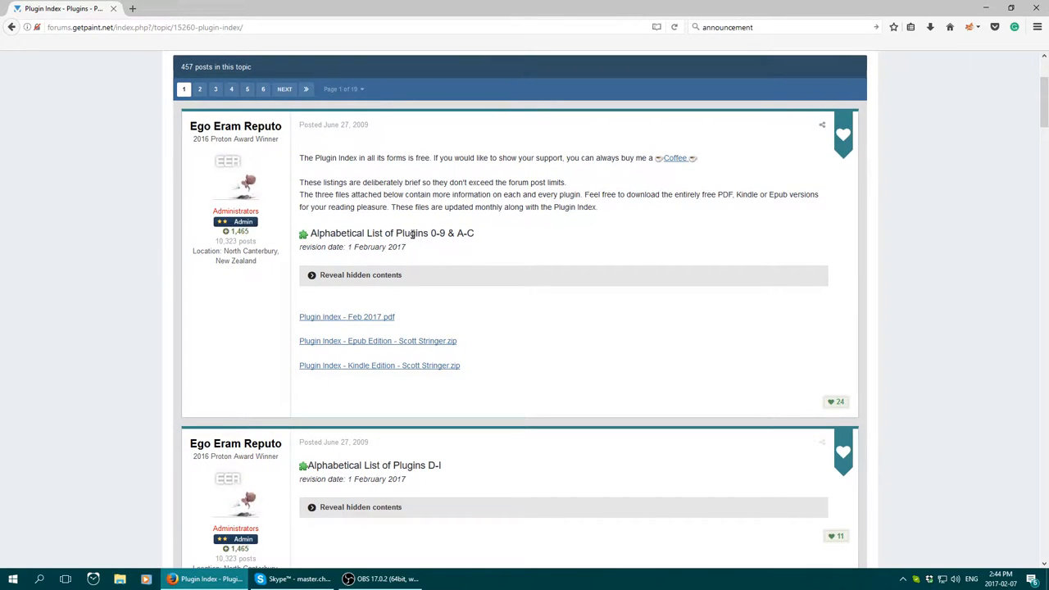
pyautogui.scroll(-3)
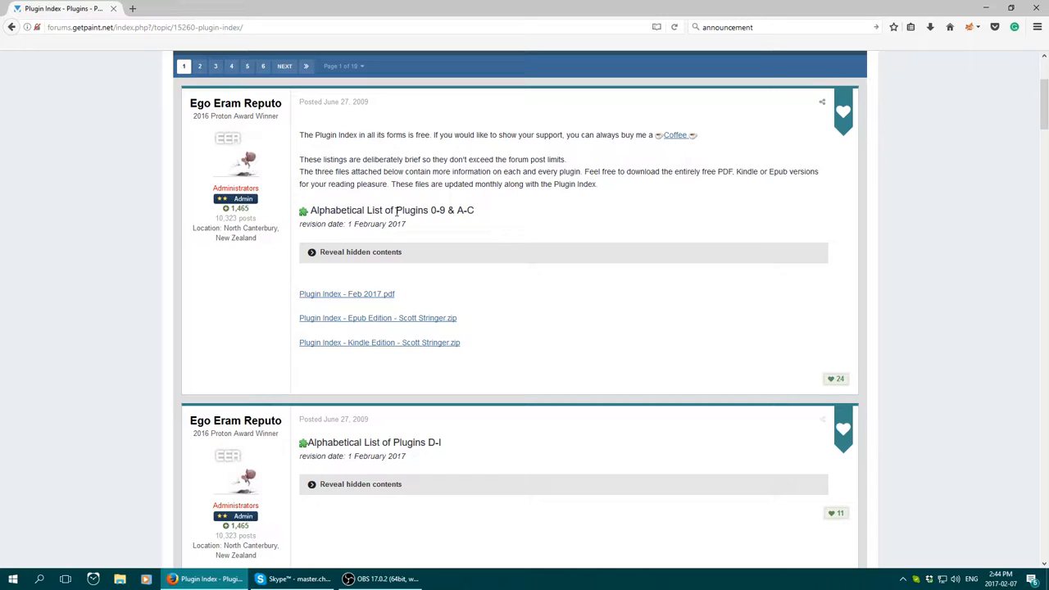
pyautogui.moveTo(427, 215)
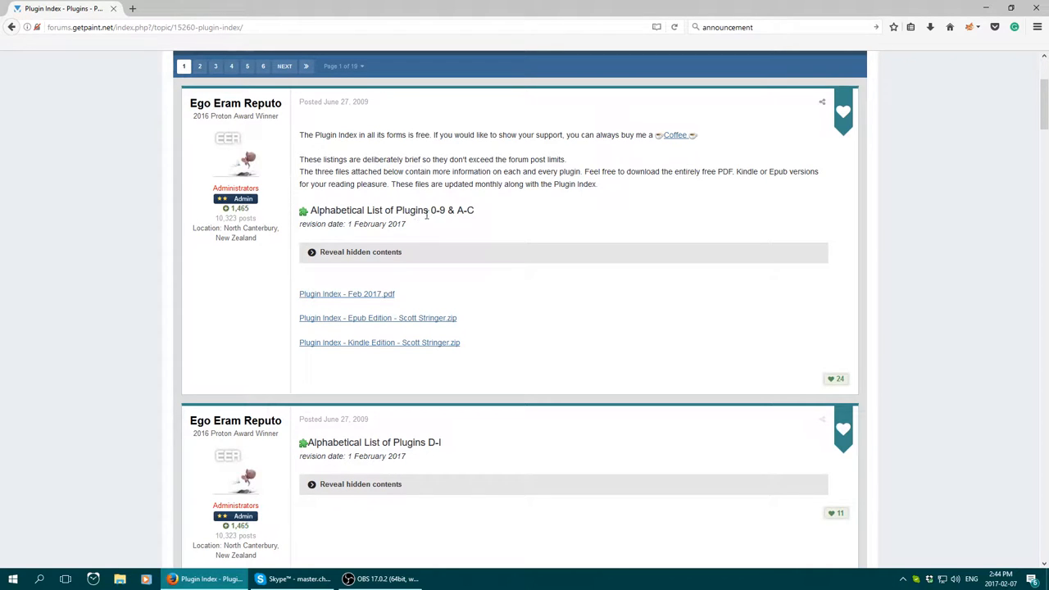
pyautogui.moveTo(351, 237)
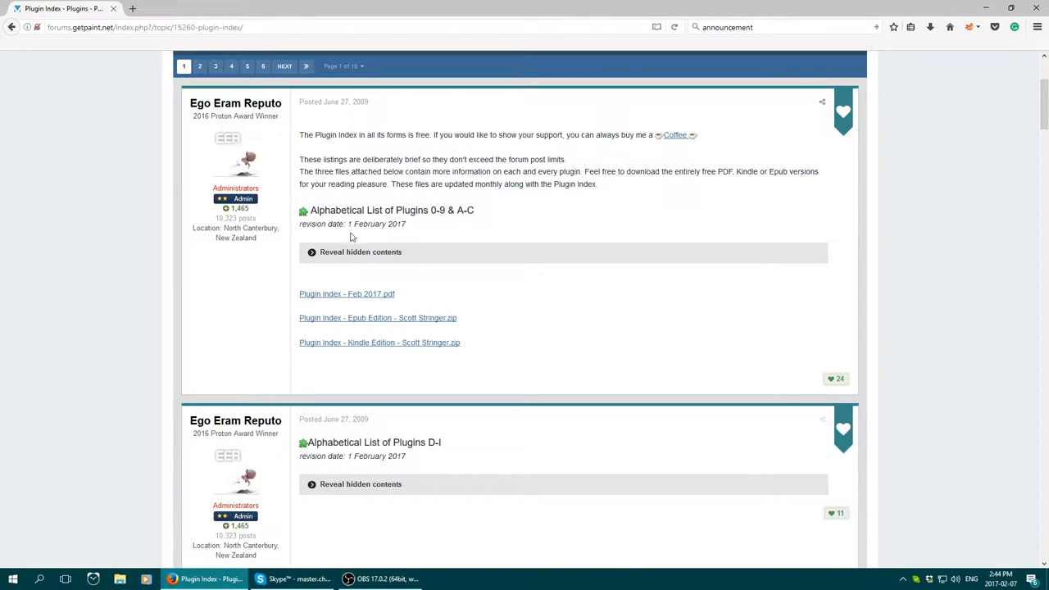
# Step: Expand the 0-9 & A-C list and scroll to 'BoltBait's Plugin Pack for v4.0.6+'
pyautogui.click(361, 252)
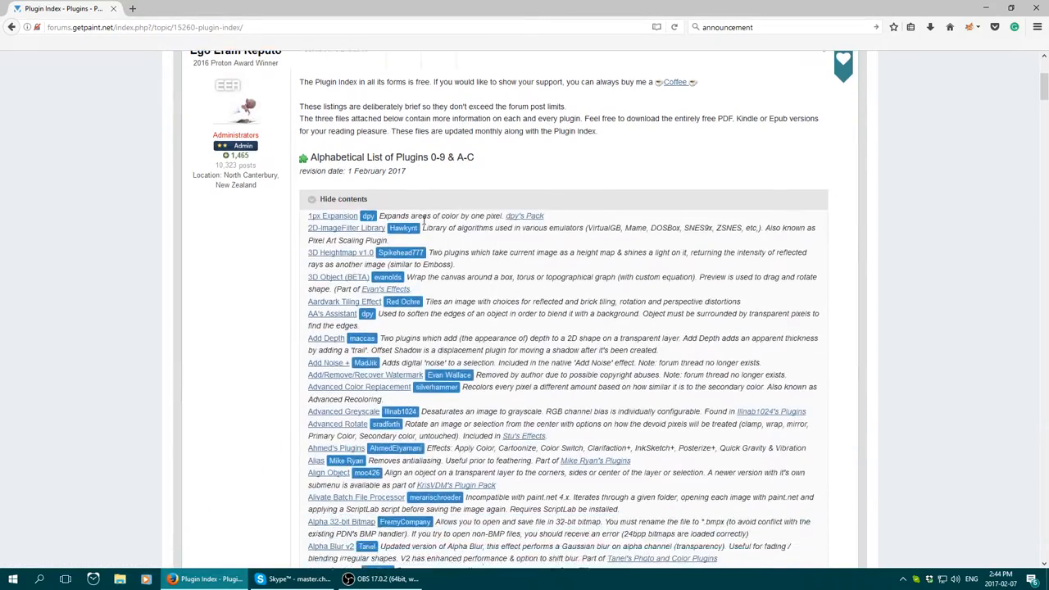
pyautogui.scroll(-3)
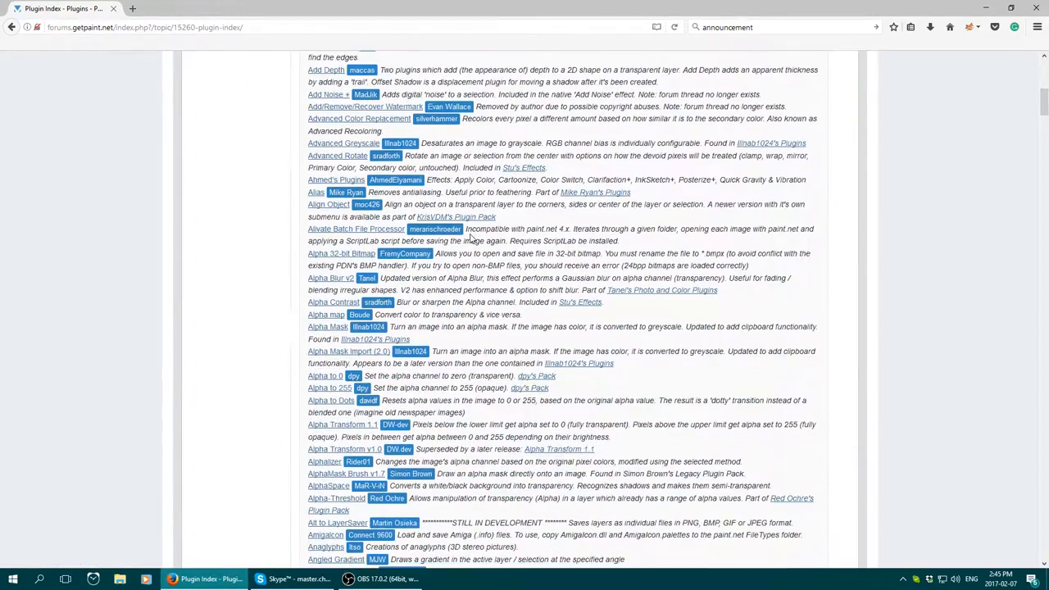
pyautogui.scroll(-3)
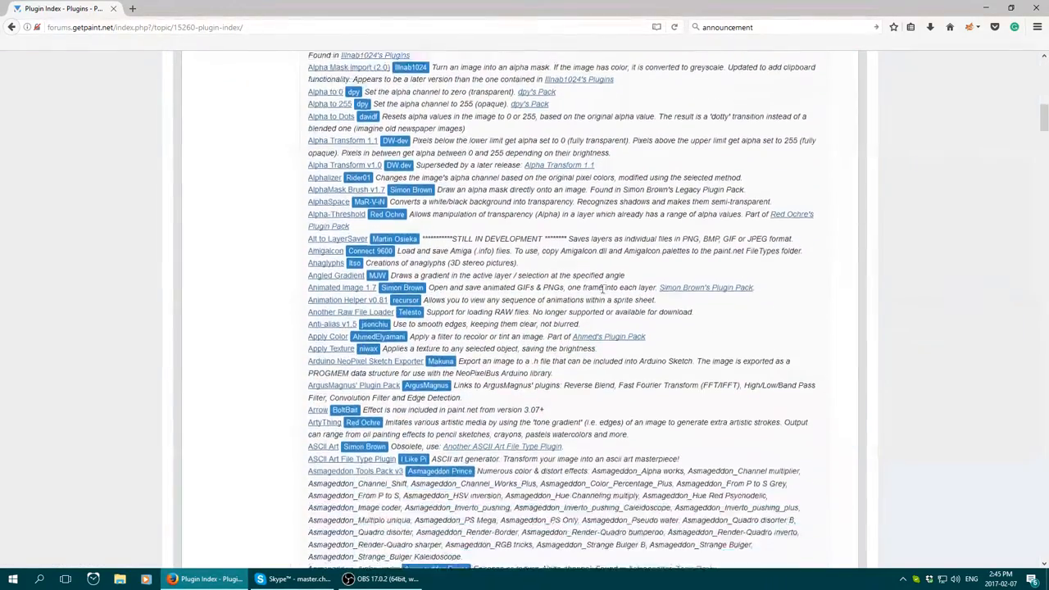
pyautogui.scroll(-3)
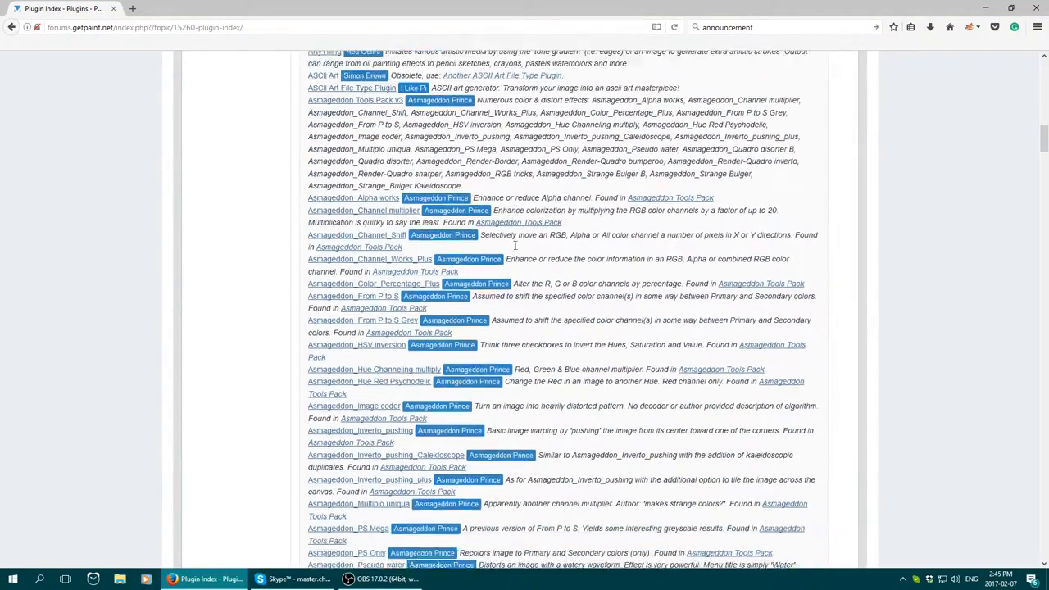
pyautogui.scroll(-3)
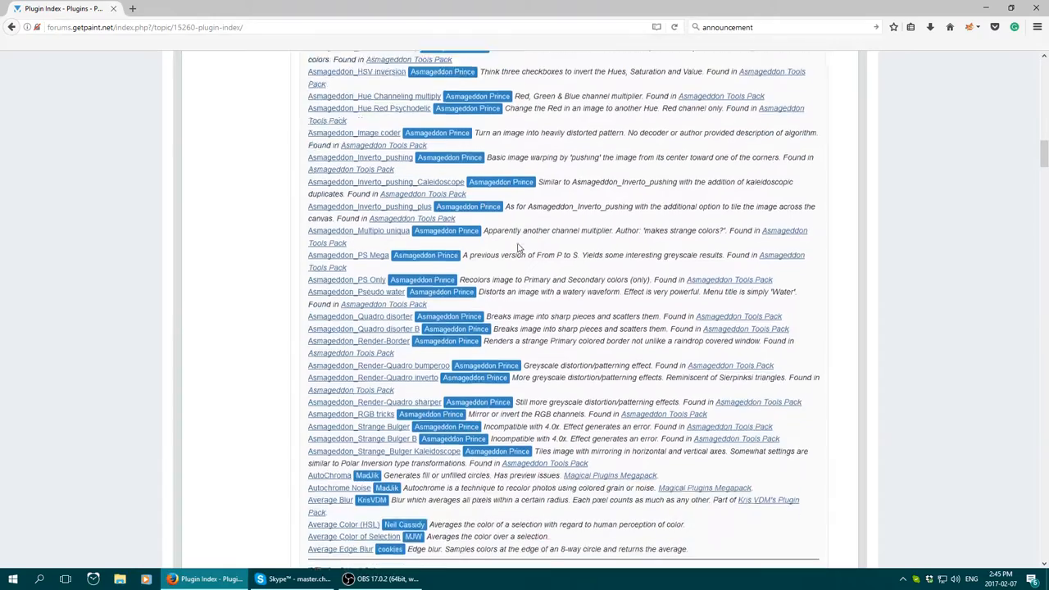
pyautogui.scroll(-3)
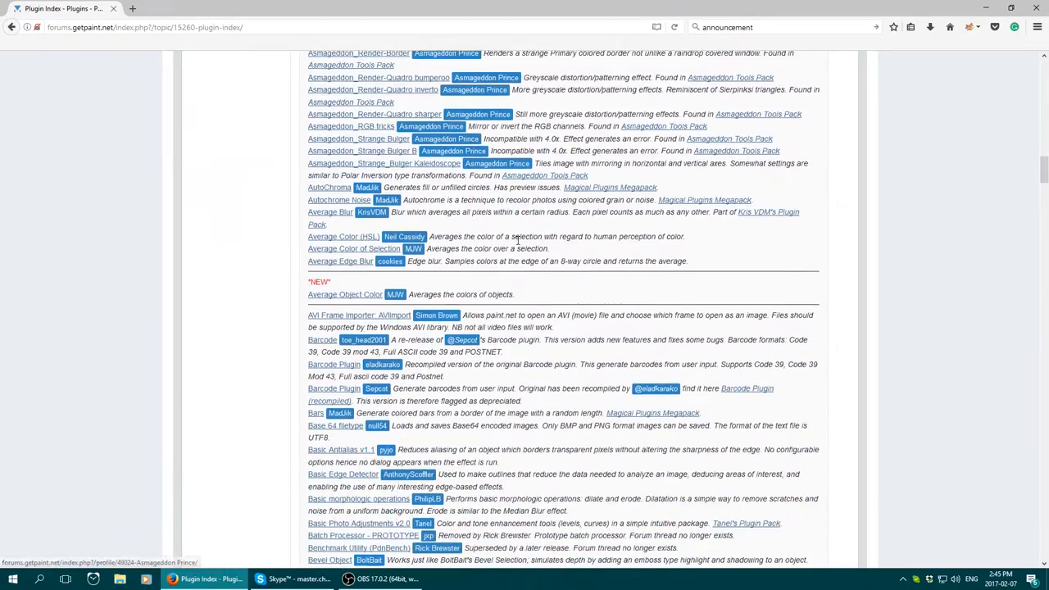
pyautogui.scroll(-3)
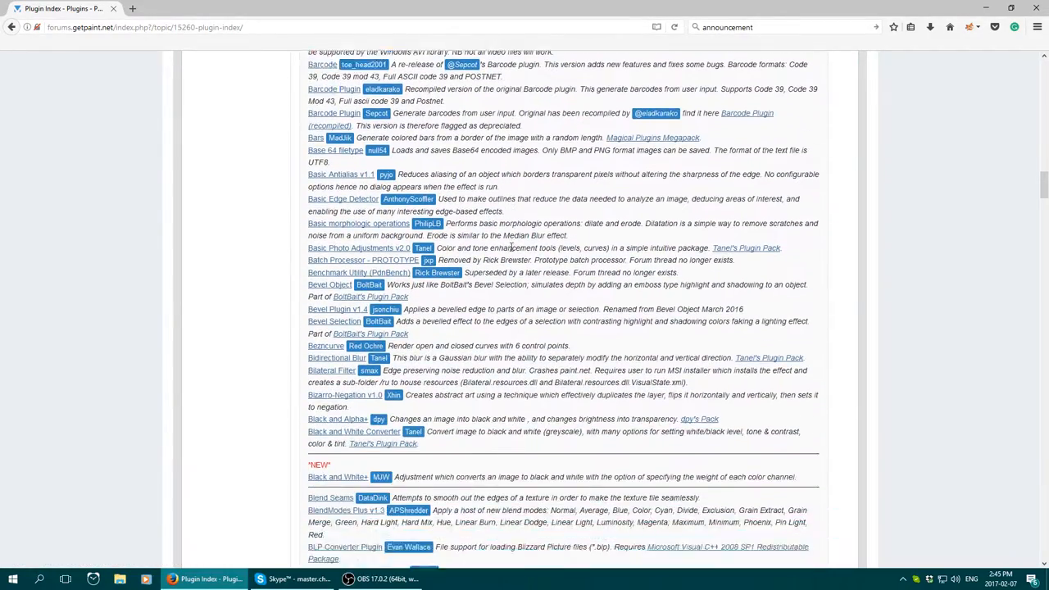
pyautogui.scroll(-3)
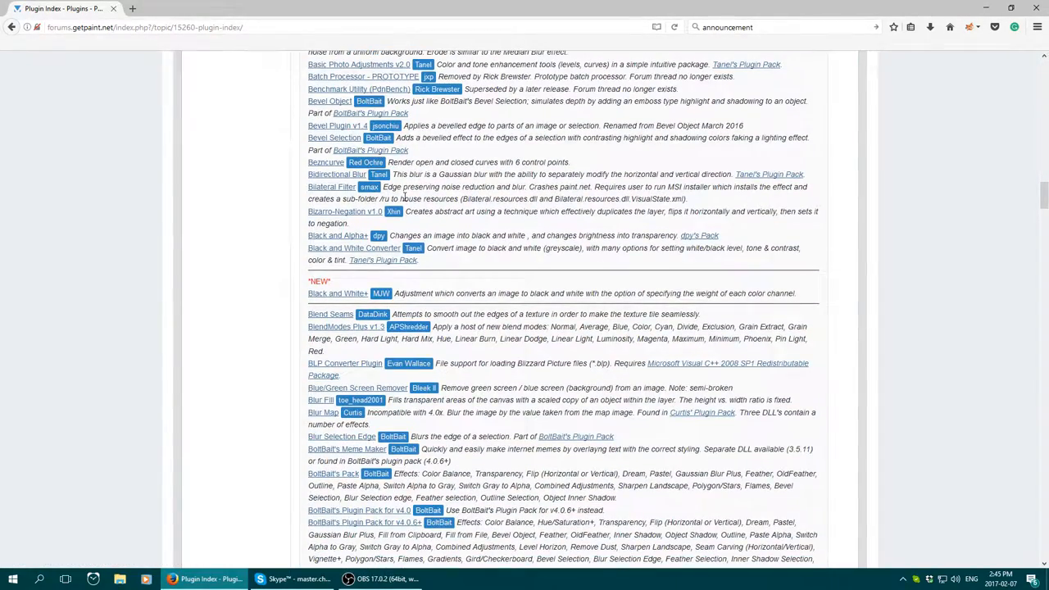
pyautogui.scroll(-3)
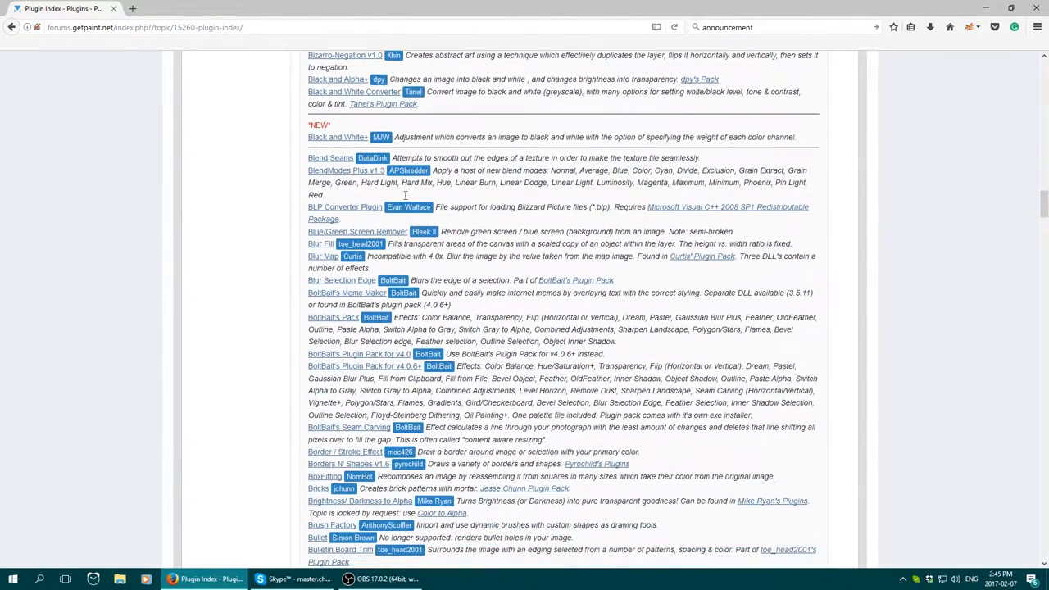
pyautogui.scroll(-3)
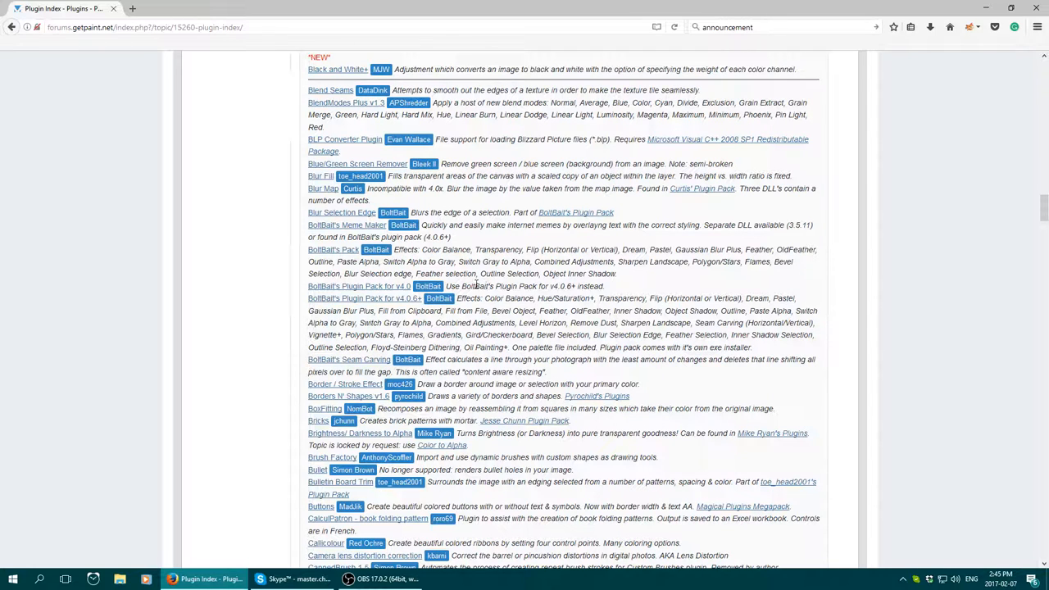
pyautogui.doubleClick(500, 286)
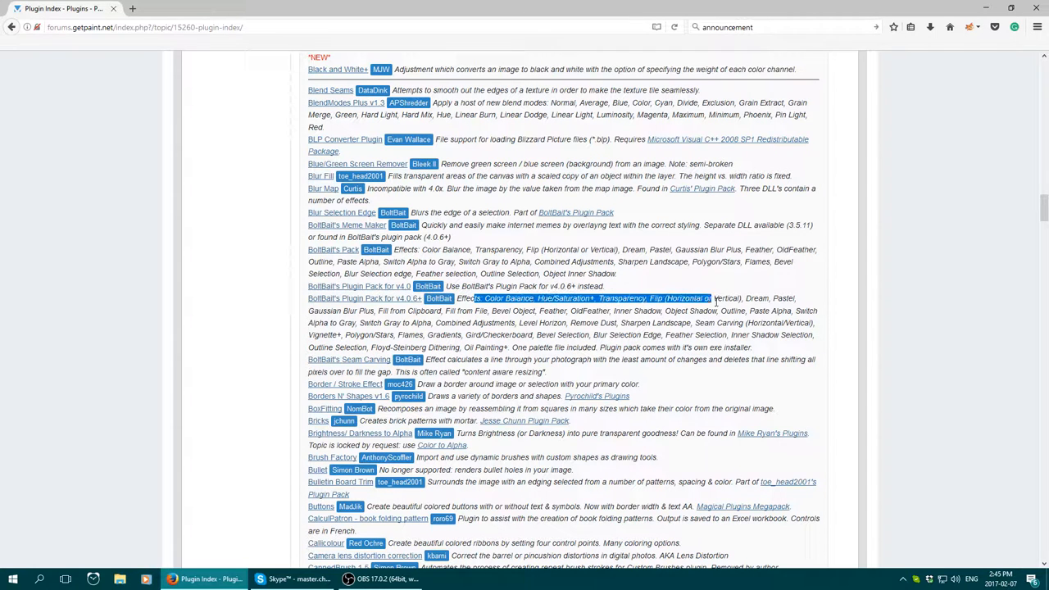
pyautogui.moveTo(365, 298)
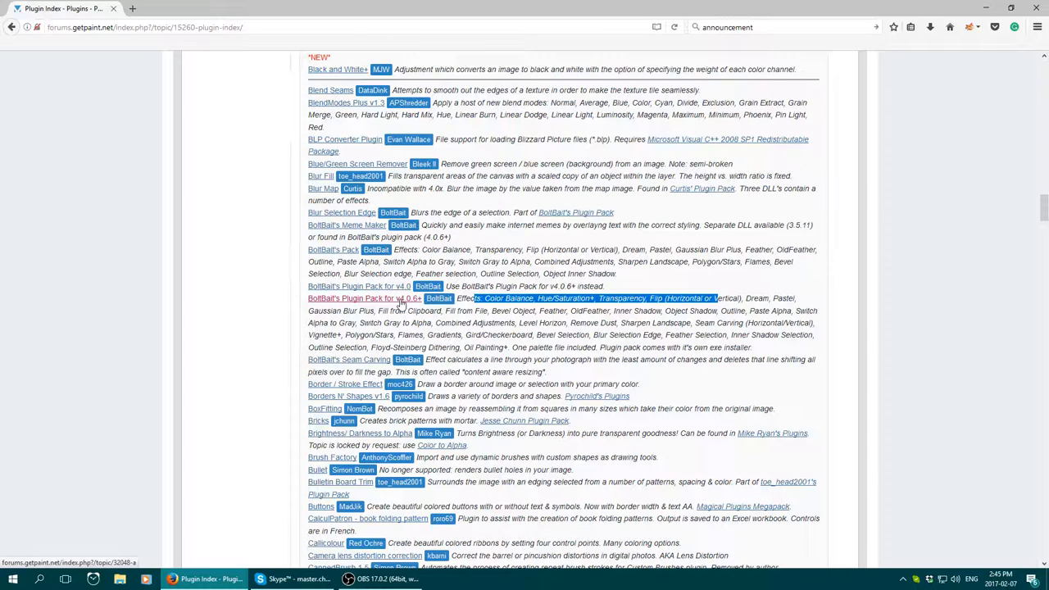
# Step: Open the BoltBait's Plugin Pack for v4.0.6+ topic and save BoltBaitPack45.zip
pyautogui.click(360, 298)
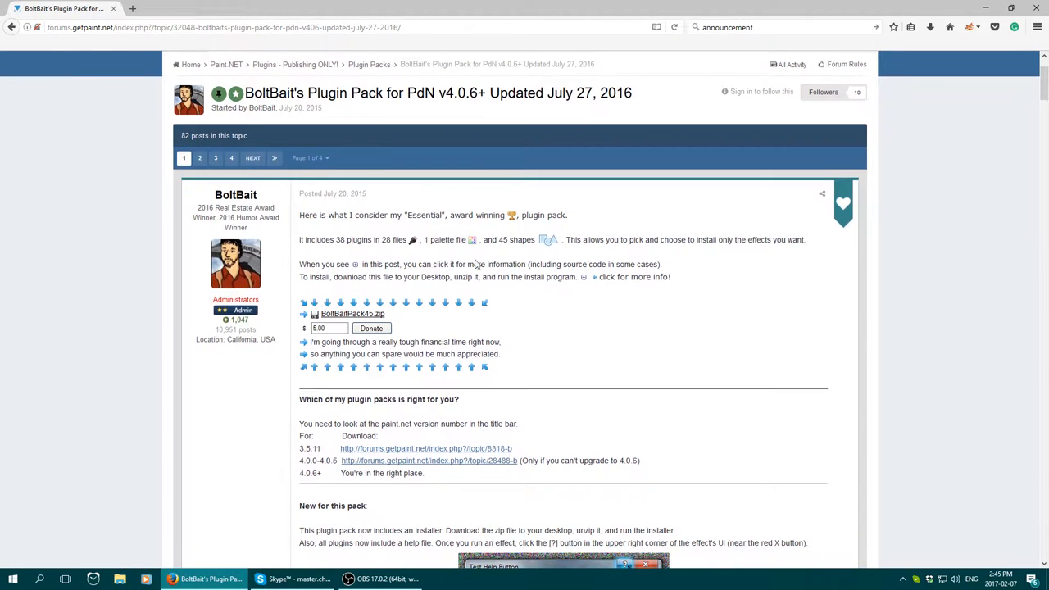
pyautogui.doubleClick(352, 314)
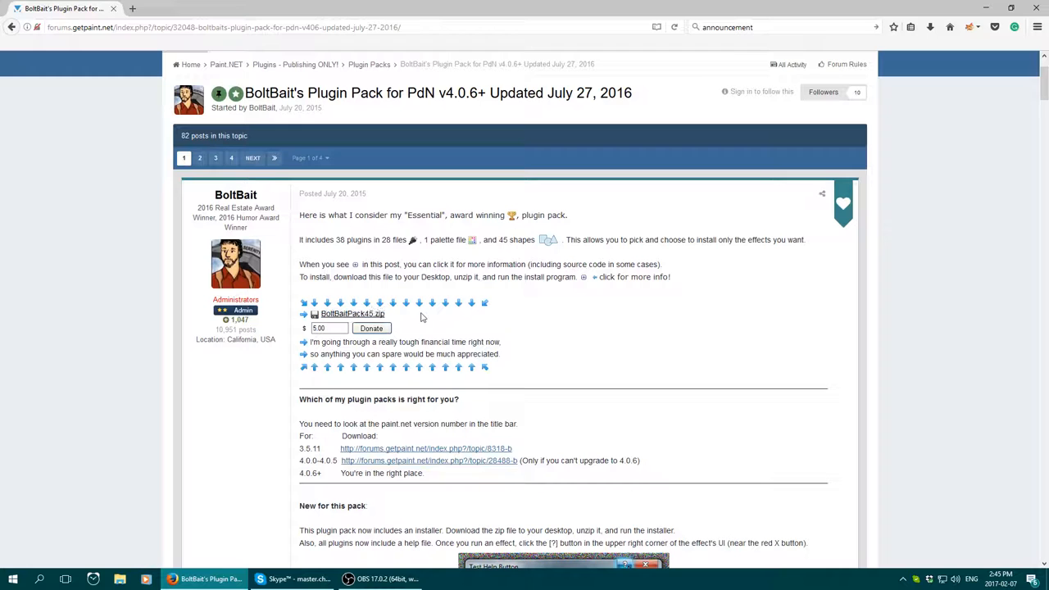
pyautogui.doubleClick(352, 314)
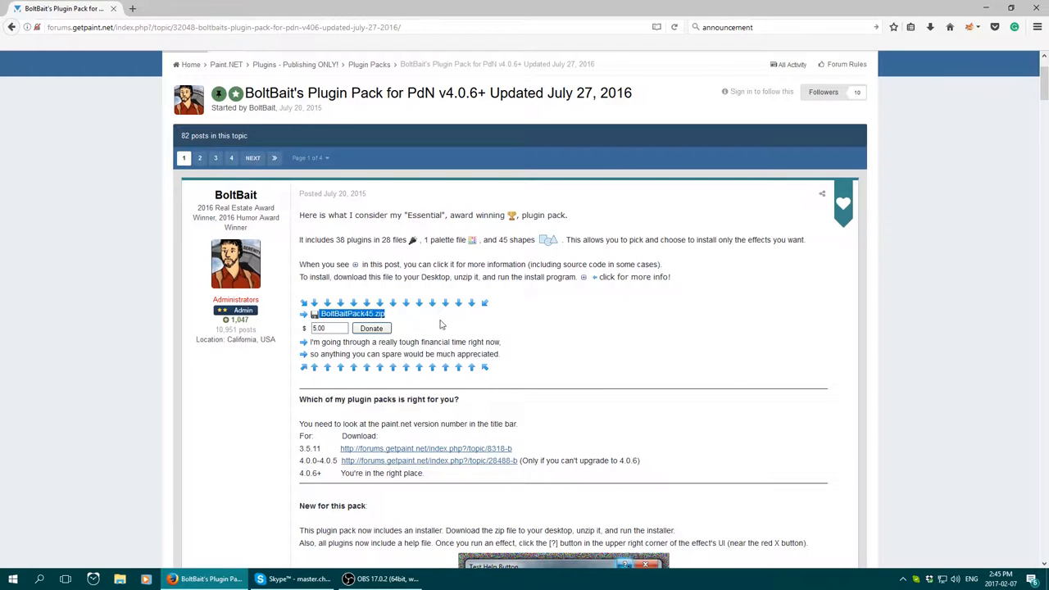
pyautogui.scroll(-3)
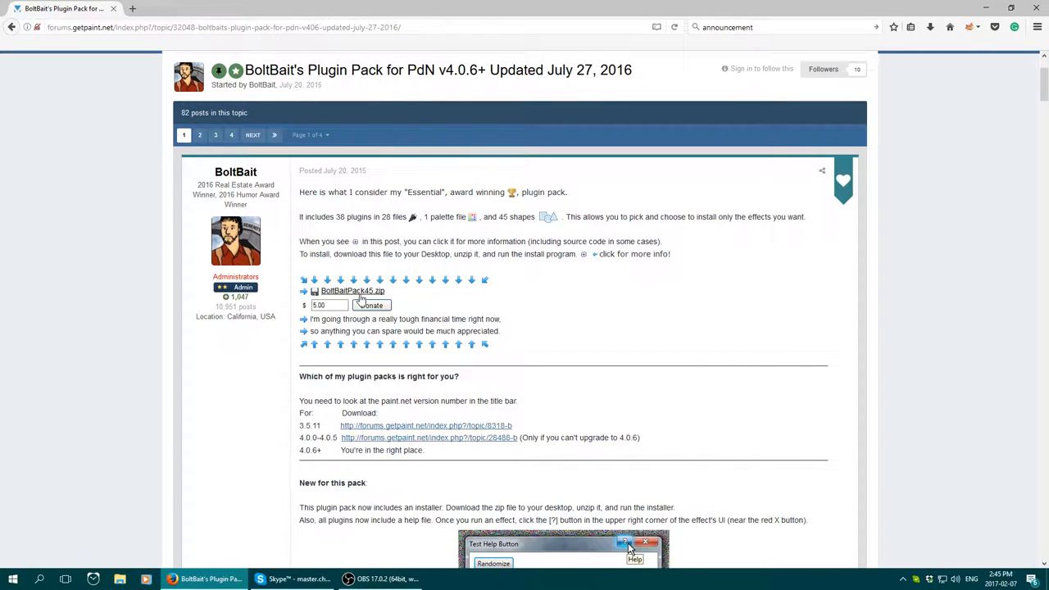
pyautogui.scroll(-3)
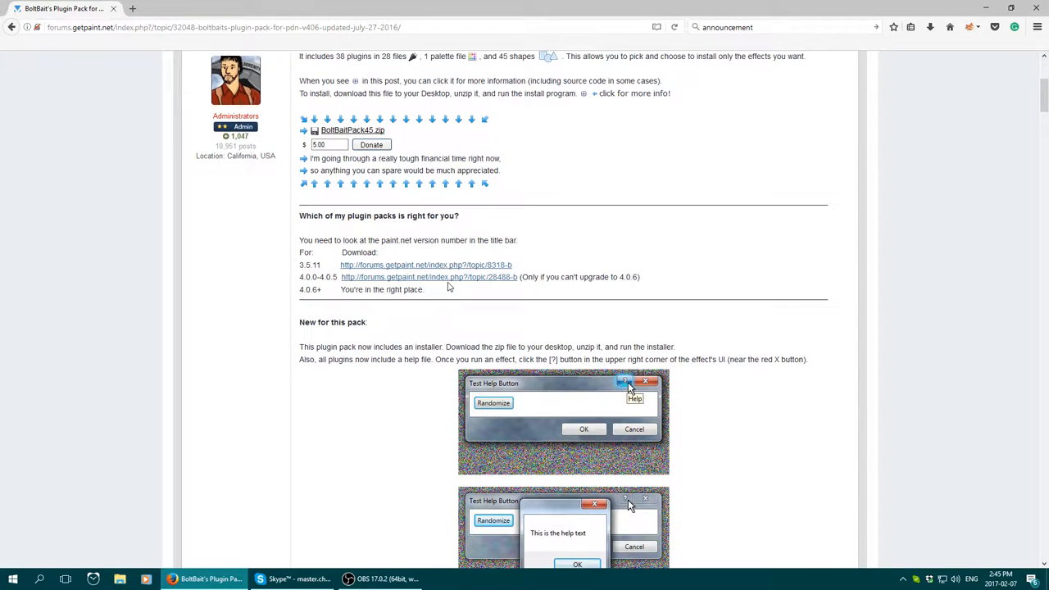
pyautogui.scroll(3)
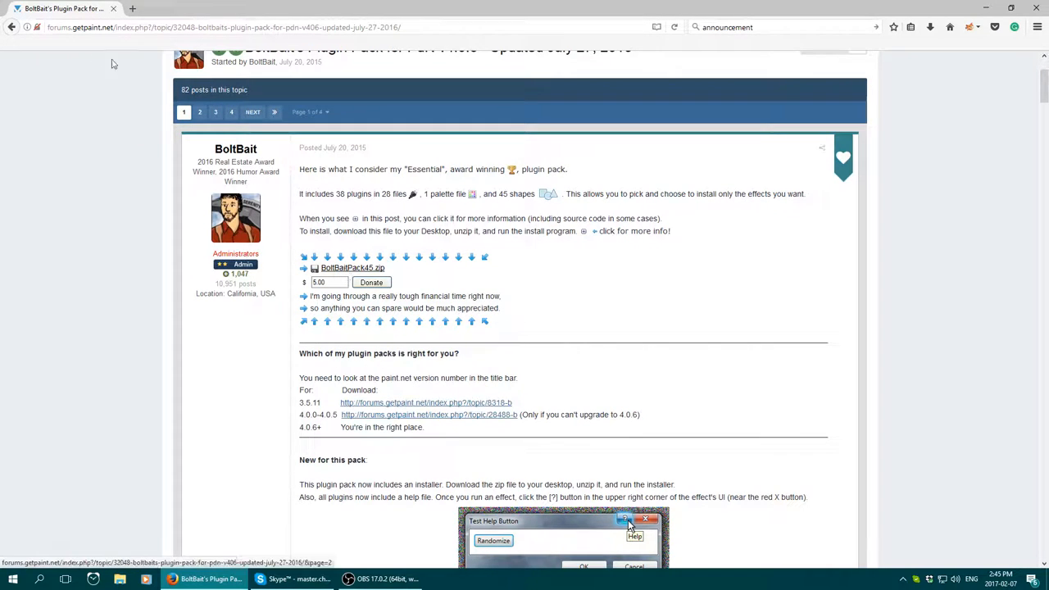
pyautogui.click(352, 267)
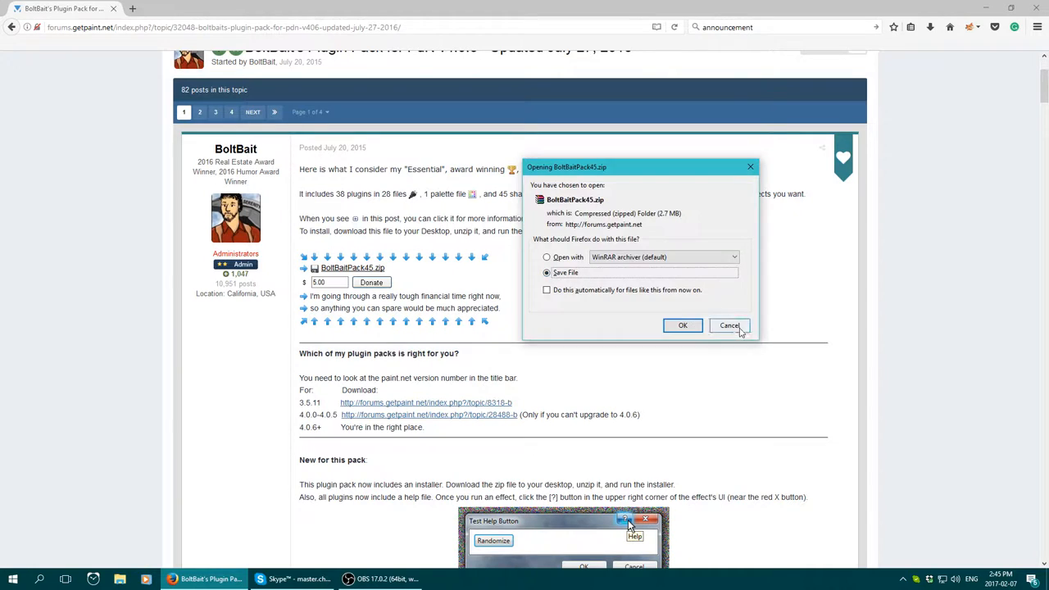
pyautogui.click(728, 325)
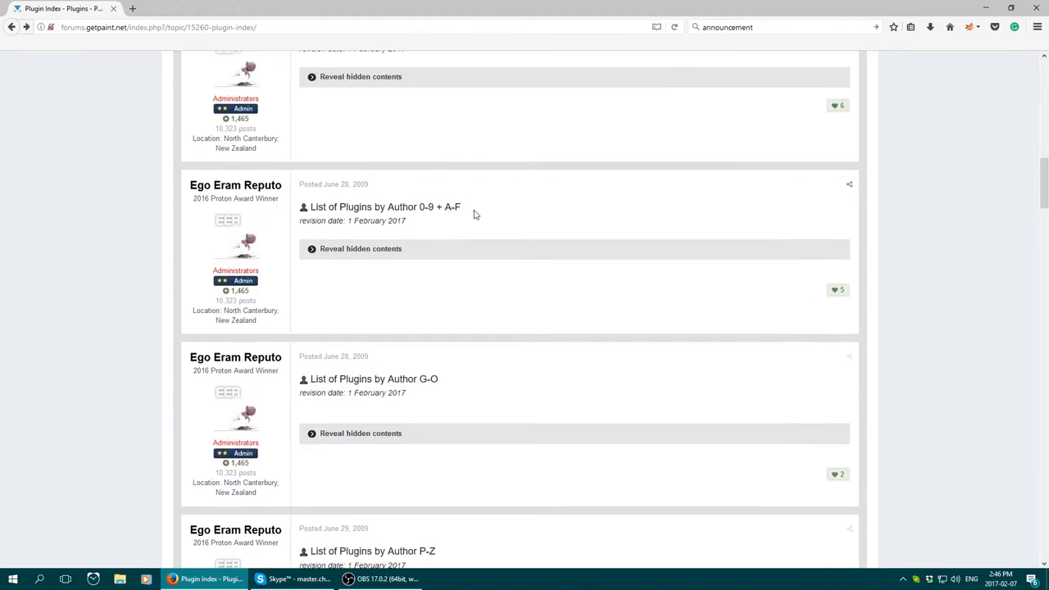
# Step: Reveal the hidden Alphabetical List of Plugins S-Z on the Plugin Index
pyautogui.scroll(-3)
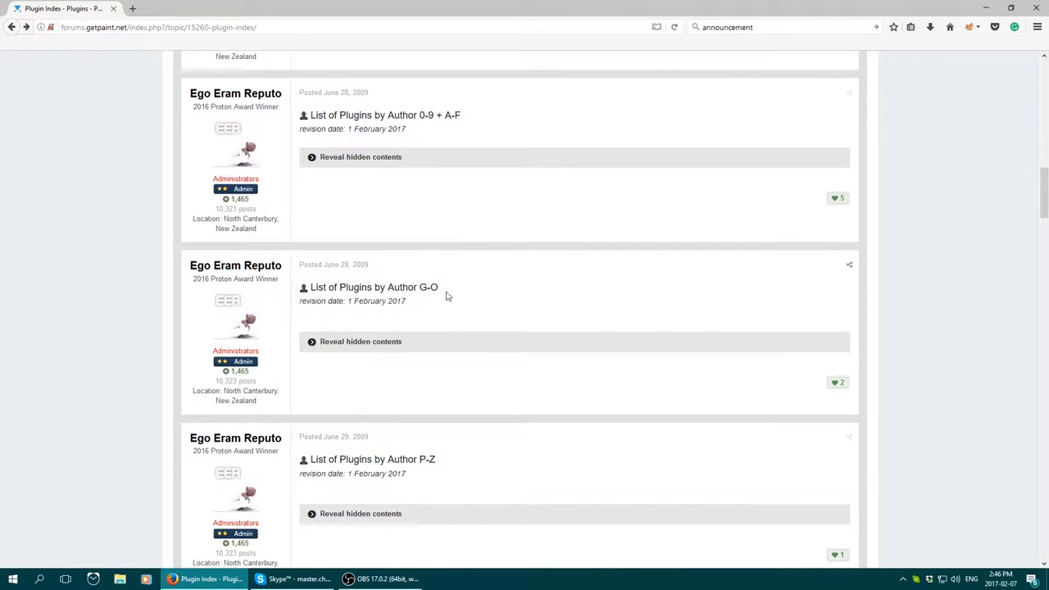
pyautogui.scroll(3)
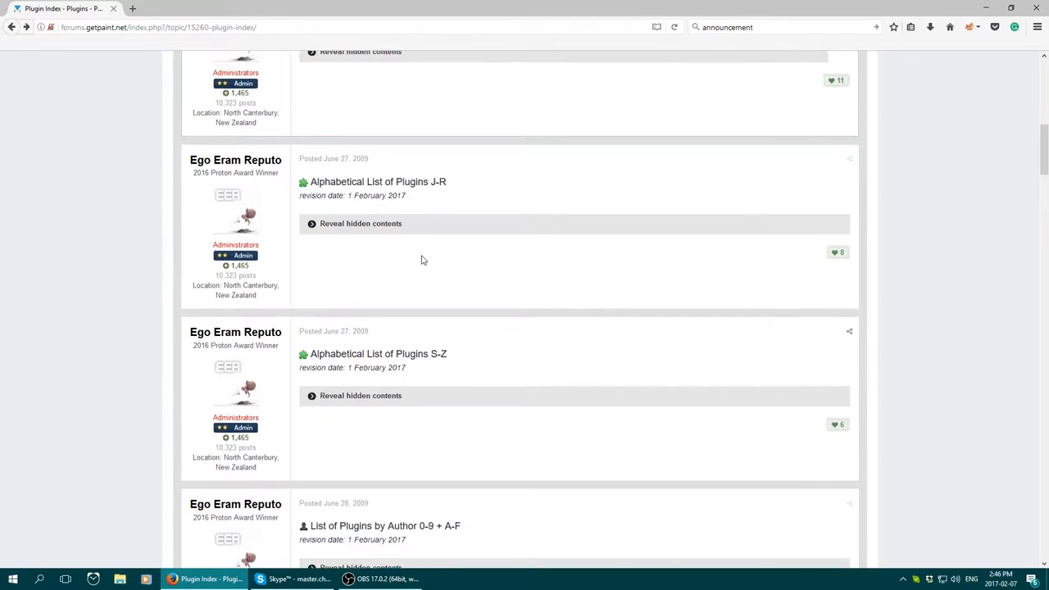
pyautogui.scroll(-3)
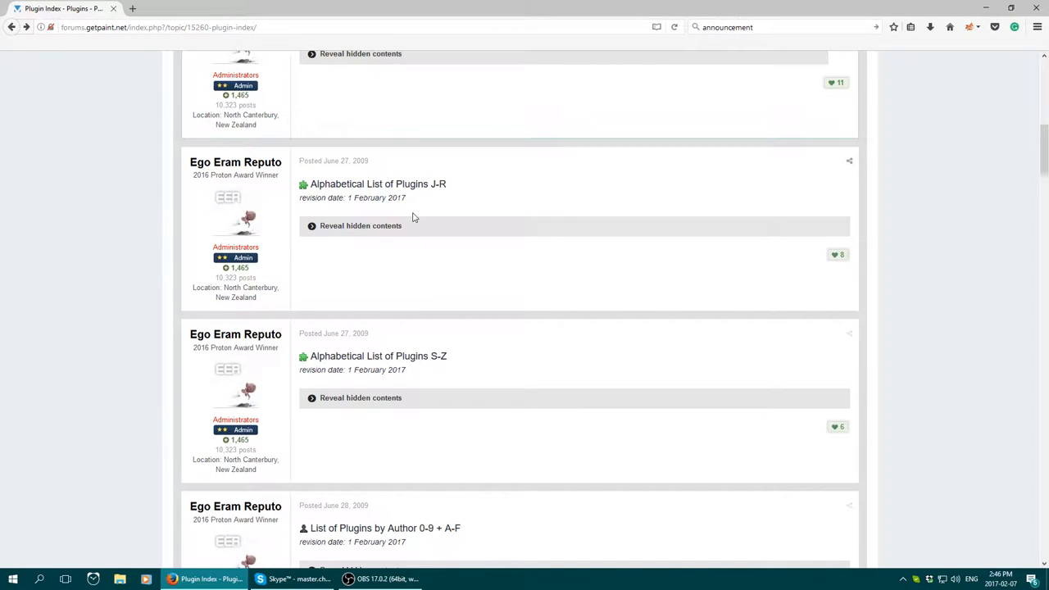
pyautogui.scroll(-3)
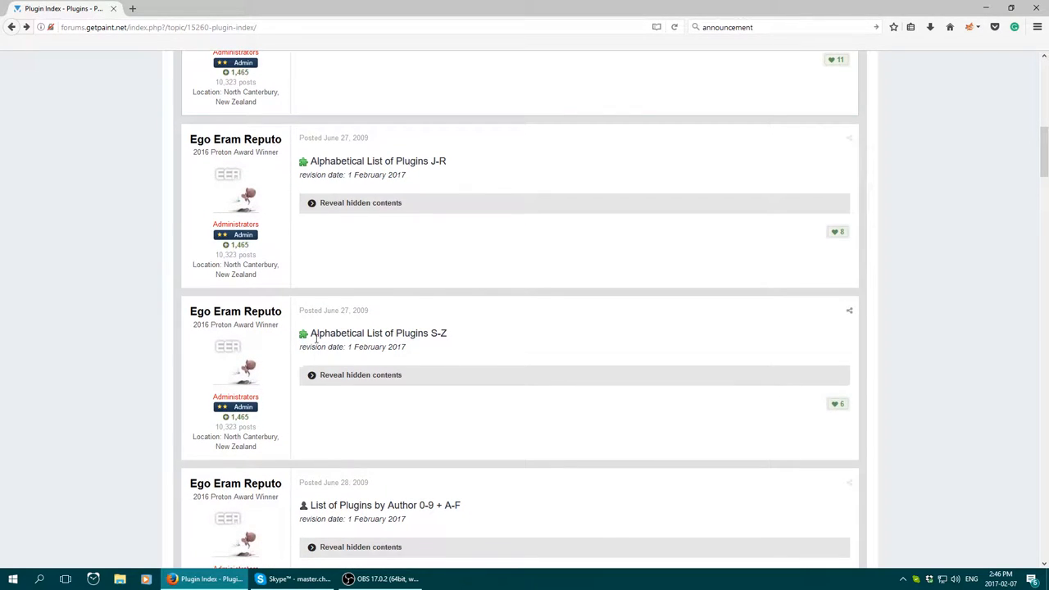
pyautogui.scroll(-3)
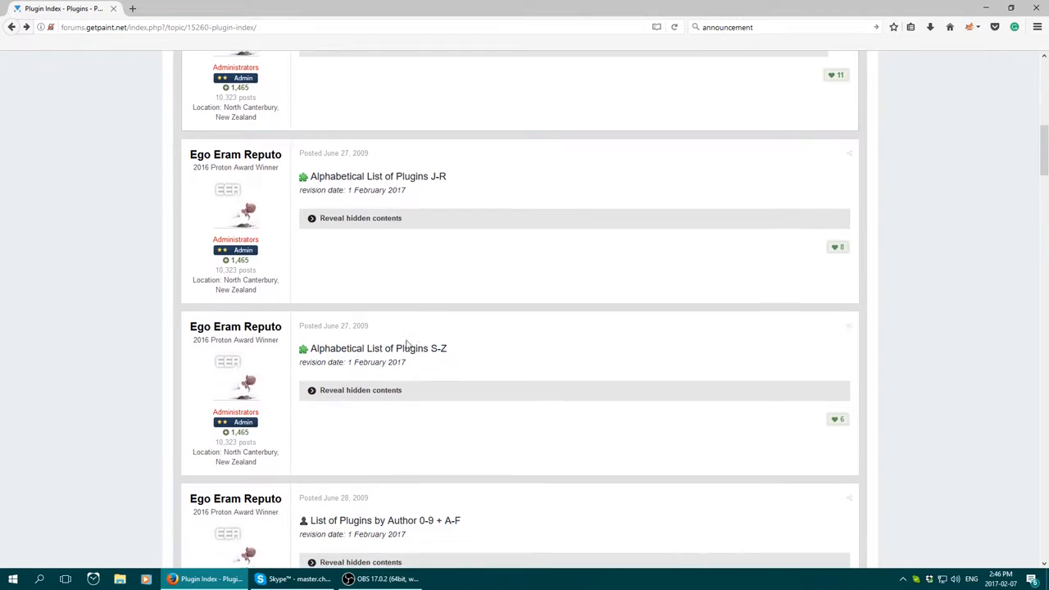
pyautogui.click(360, 389)
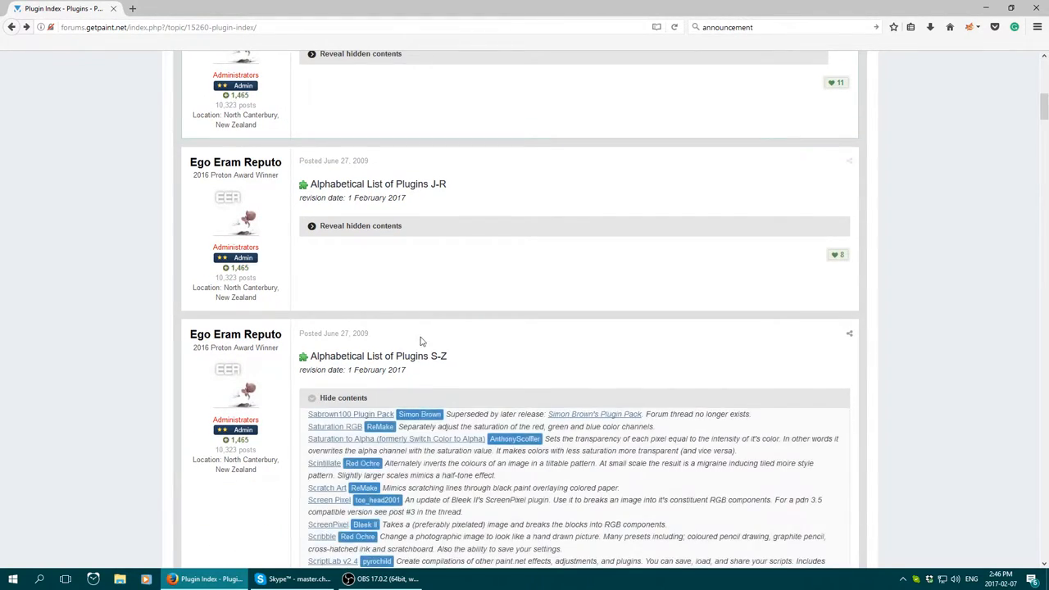
# Step: Scroll the S-Z list to the Seamless Texture Maker entry
pyautogui.scroll(-3)
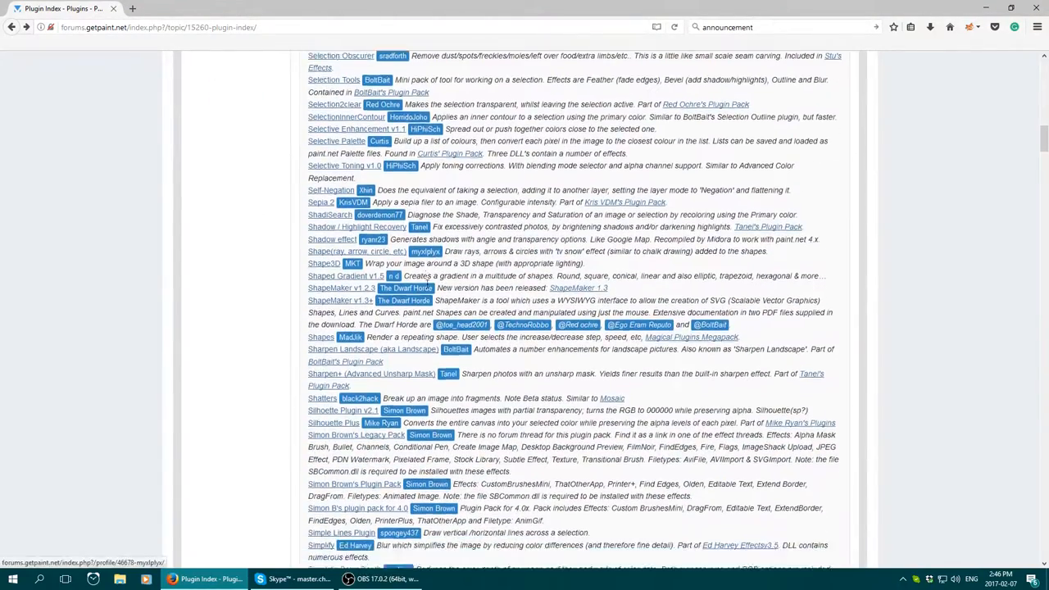
pyautogui.scroll(-3)
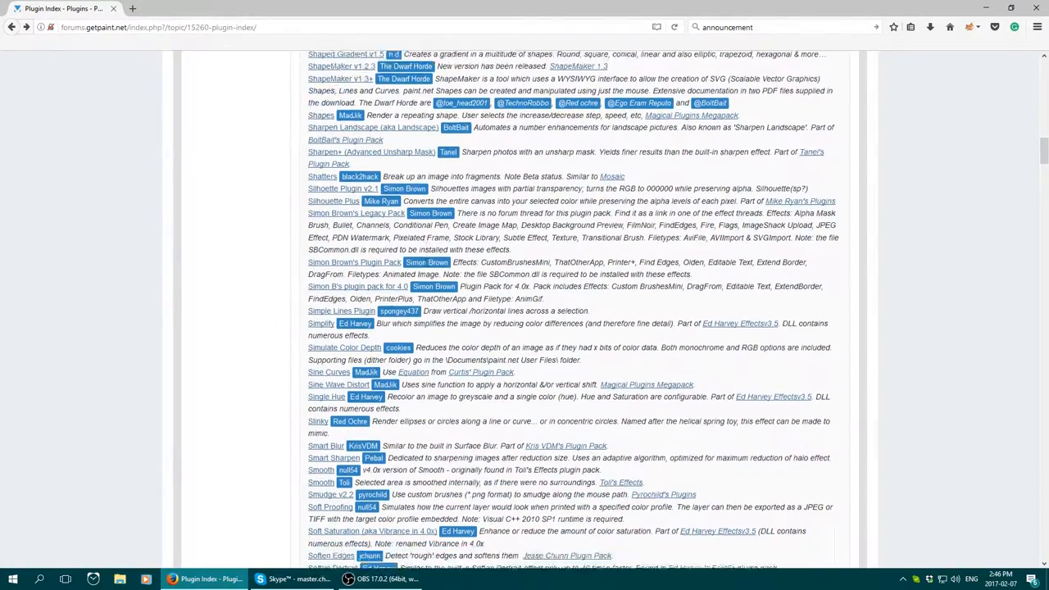
pyautogui.scroll(-3)
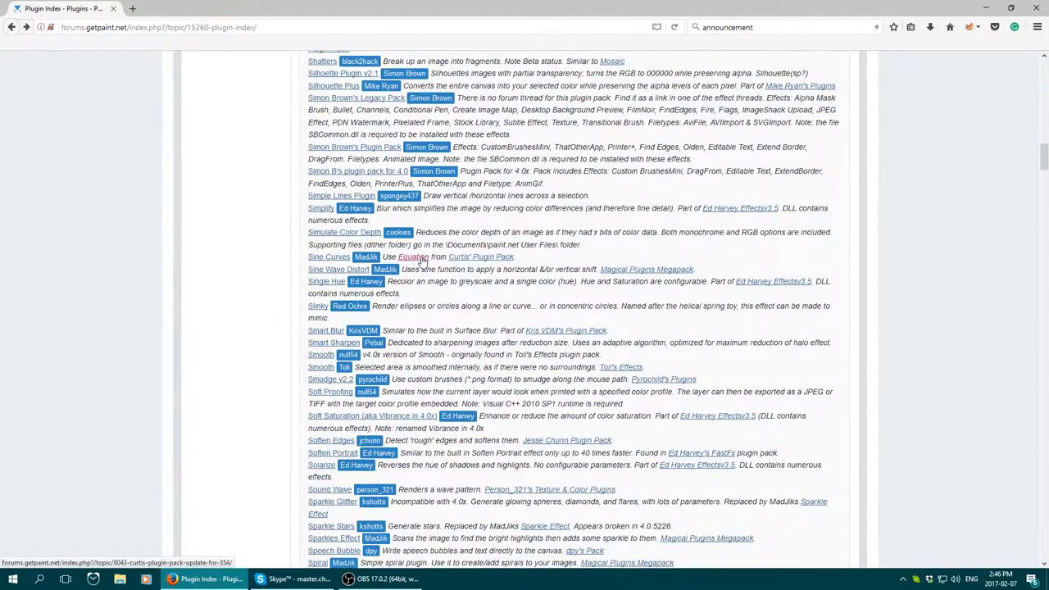
pyautogui.scroll(3)
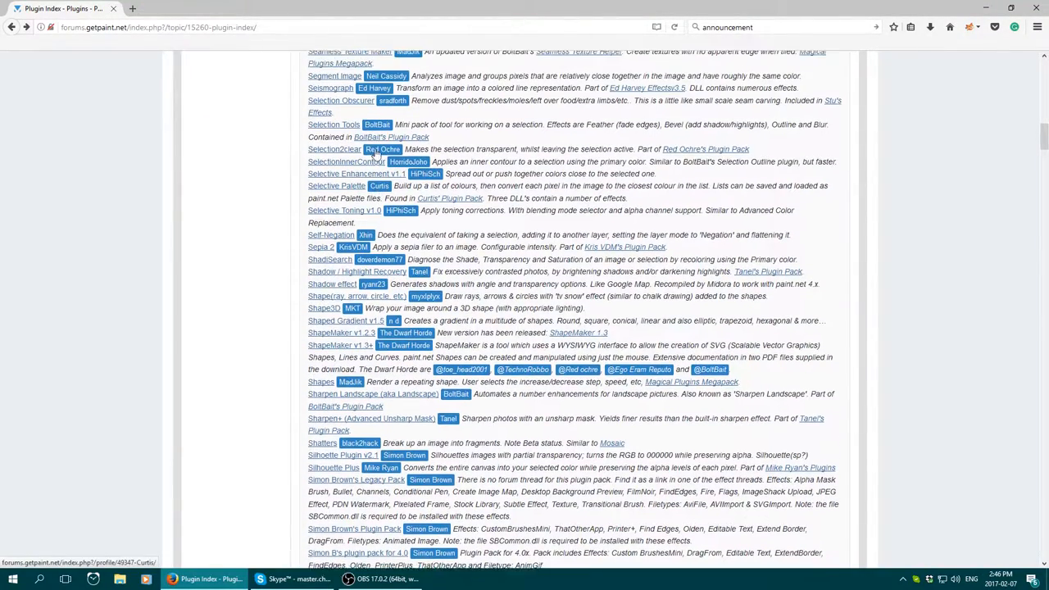
pyautogui.scroll(-3)
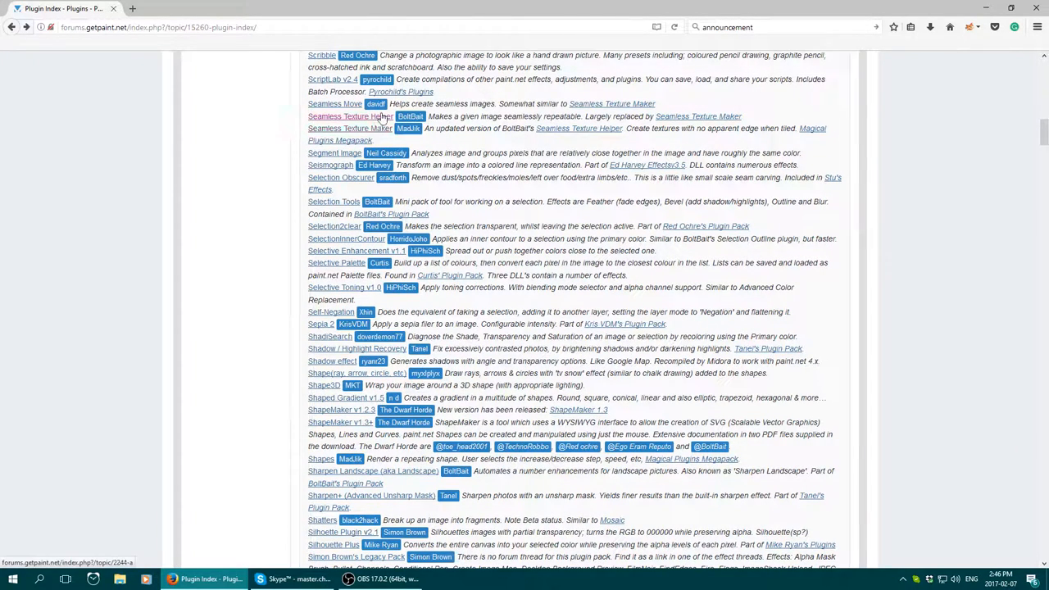
pyautogui.click(377, 128)
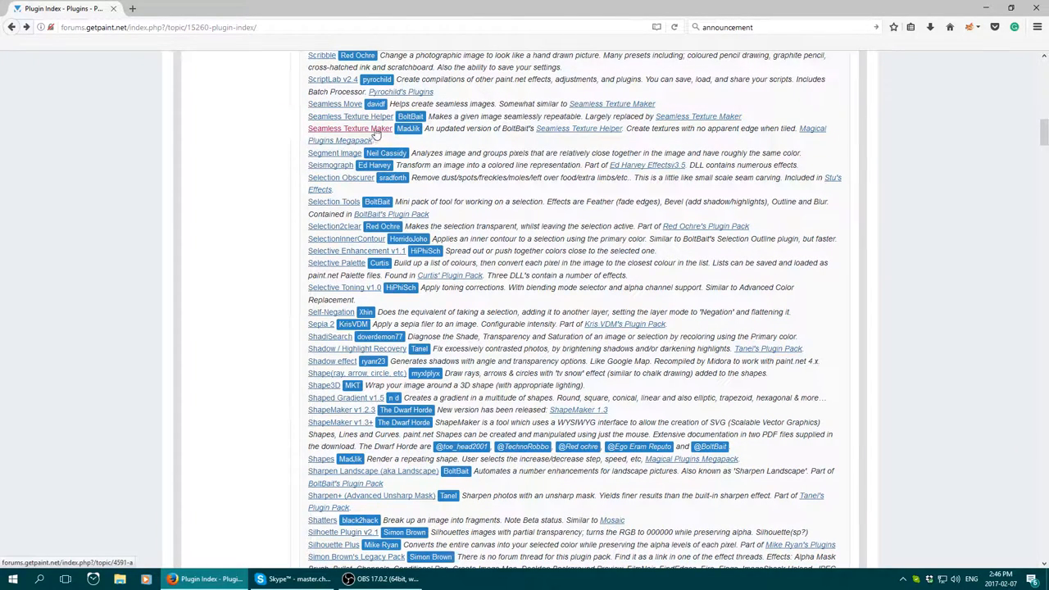
# Step: Open MadJik's Seamless Texture Maker topic and scroll to its DLL download link
pyautogui.click(350, 128)
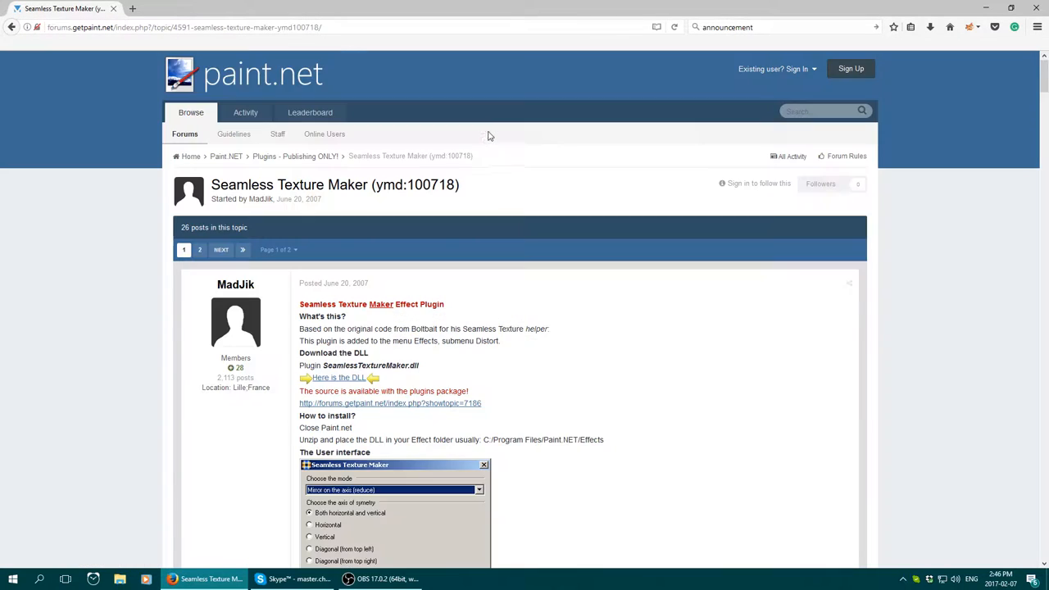
pyautogui.scroll(-3)
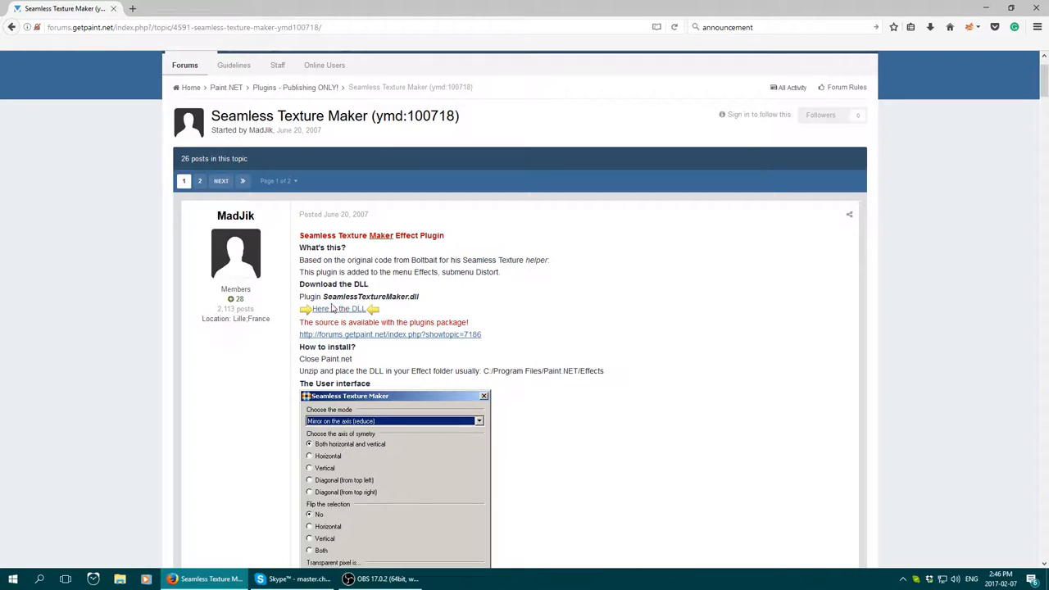
pyautogui.moveTo(450, 288)
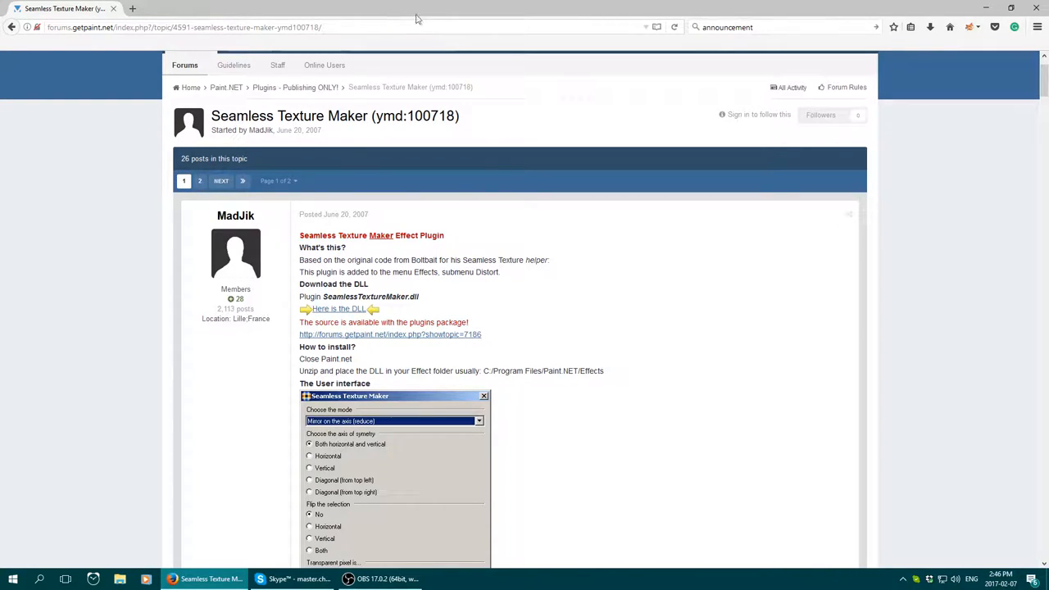
pyautogui.moveTo(114, 9)
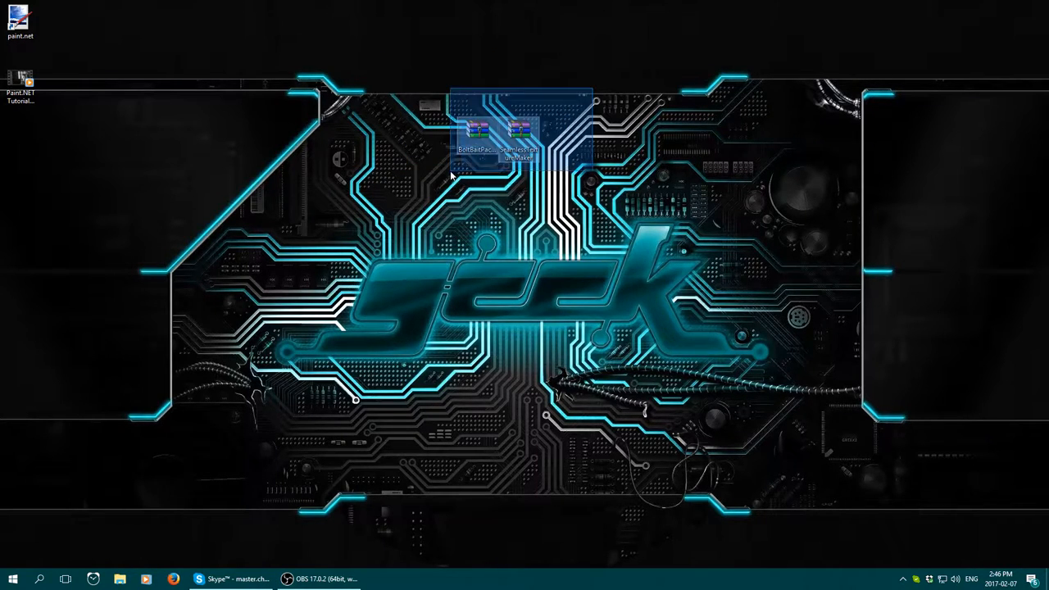
# Step: Extract the archives onto the desktop, then select the BoltBait installer and SeamlessTextureMaker.dll
pyautogui.rightClick(478, 131)
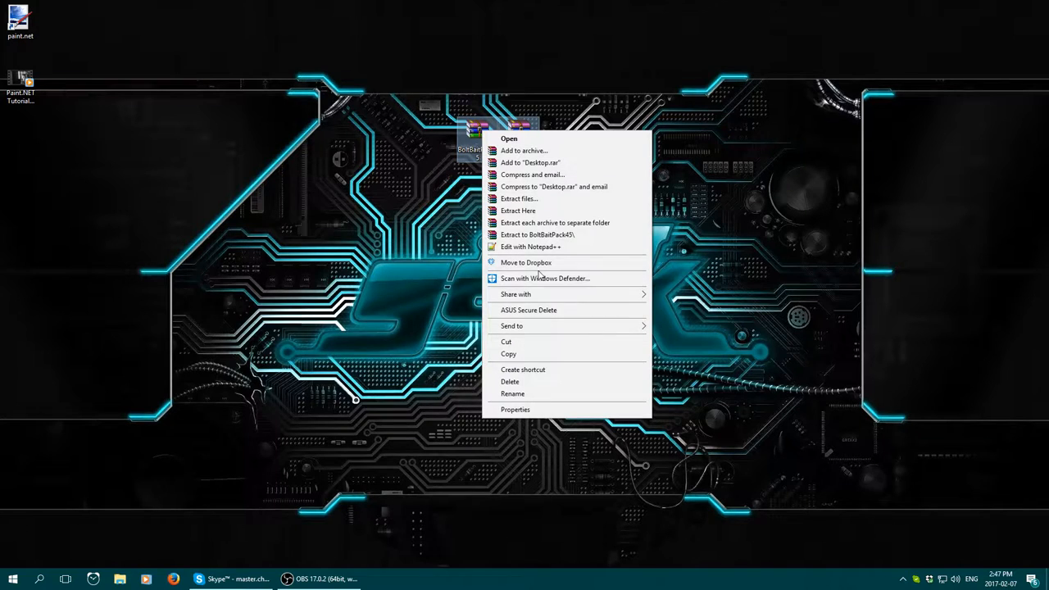
pyautogui.moveTo(512, 325)
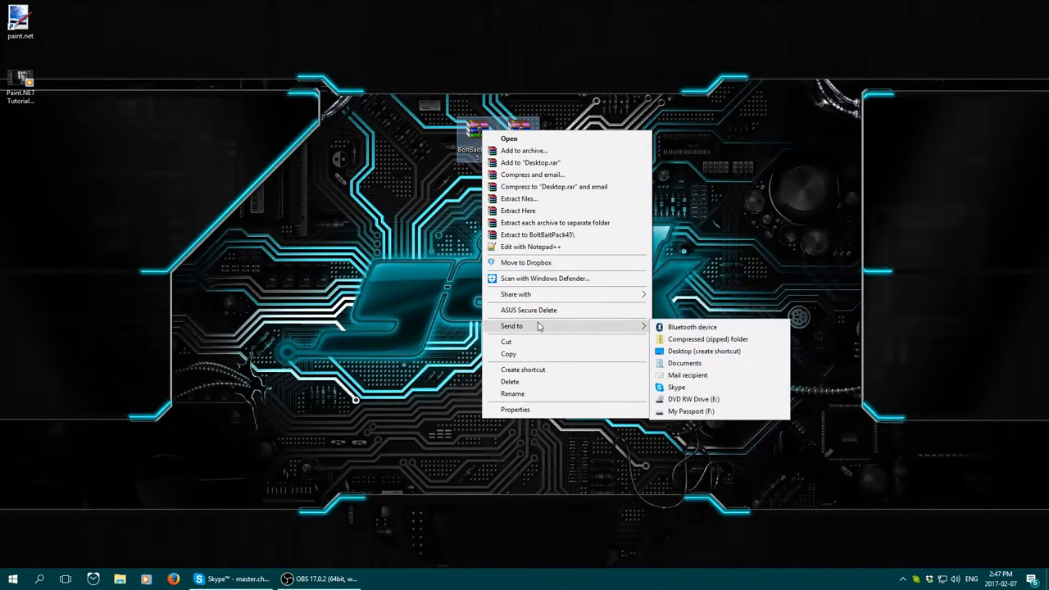
pyautogui.moveTo(515, 294)
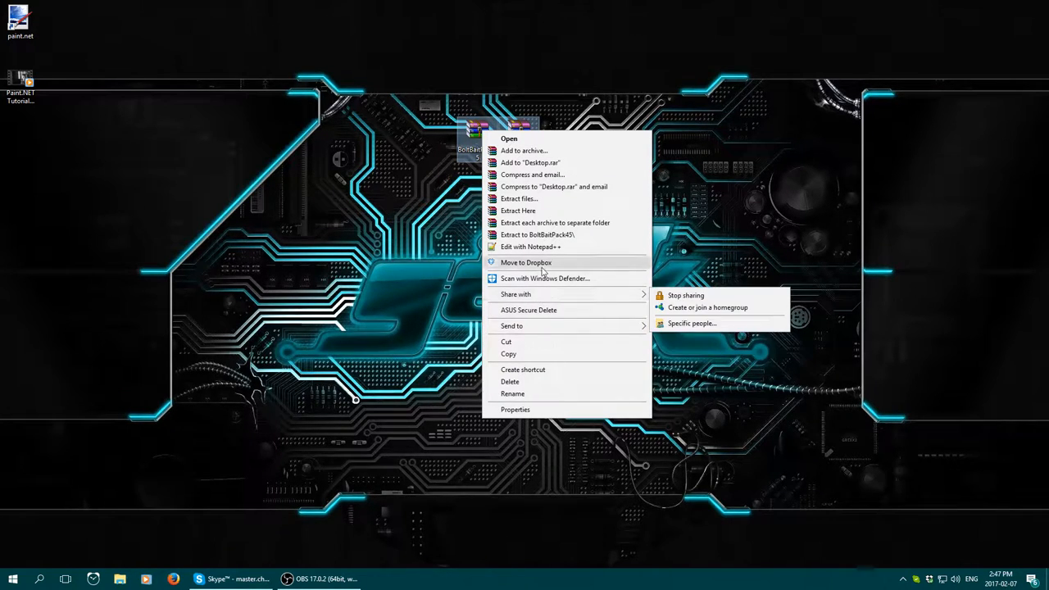
pyautogui.moveTo(560, 246)
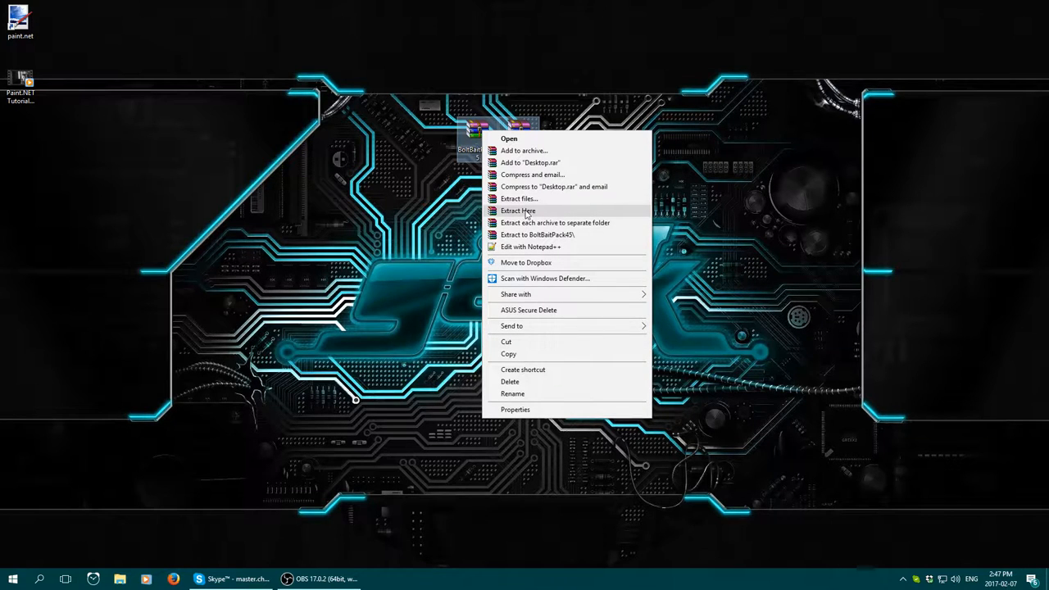
pyautogui.click(518, 211)
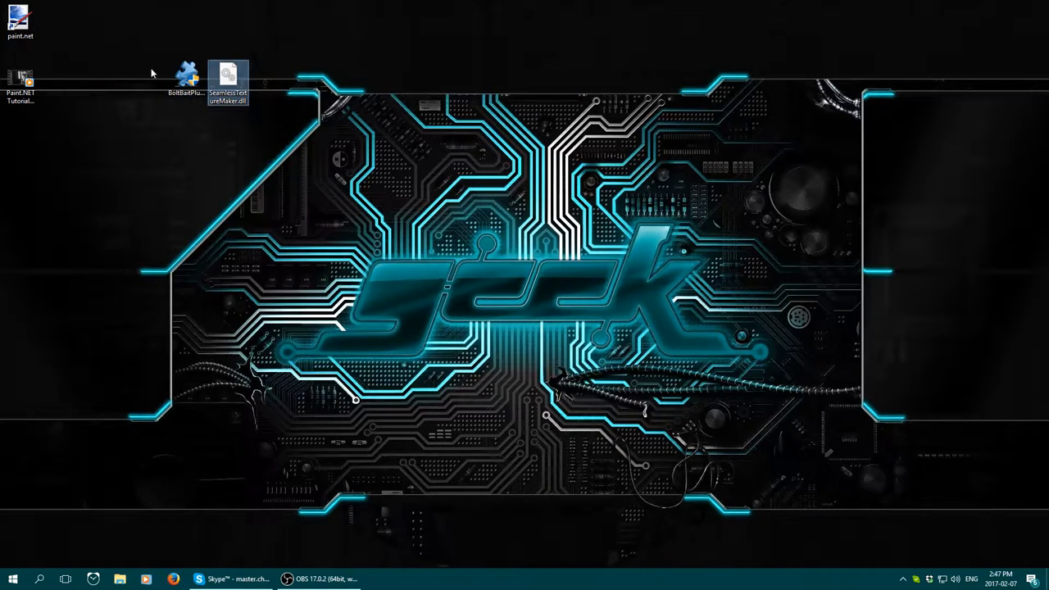
pyautogui.click(186, 75)
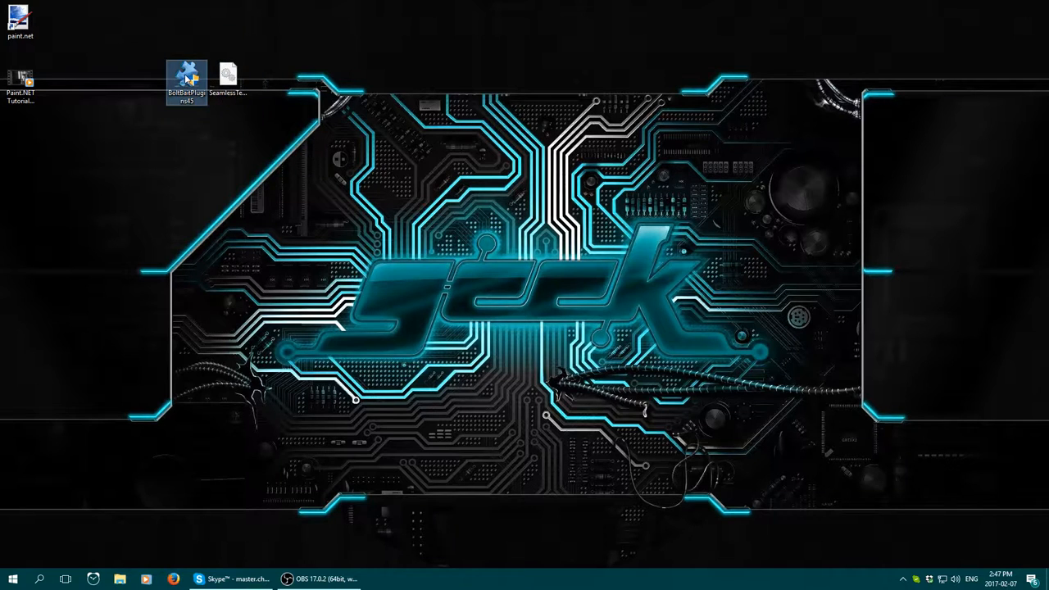
pyautogui.click(227, 78)
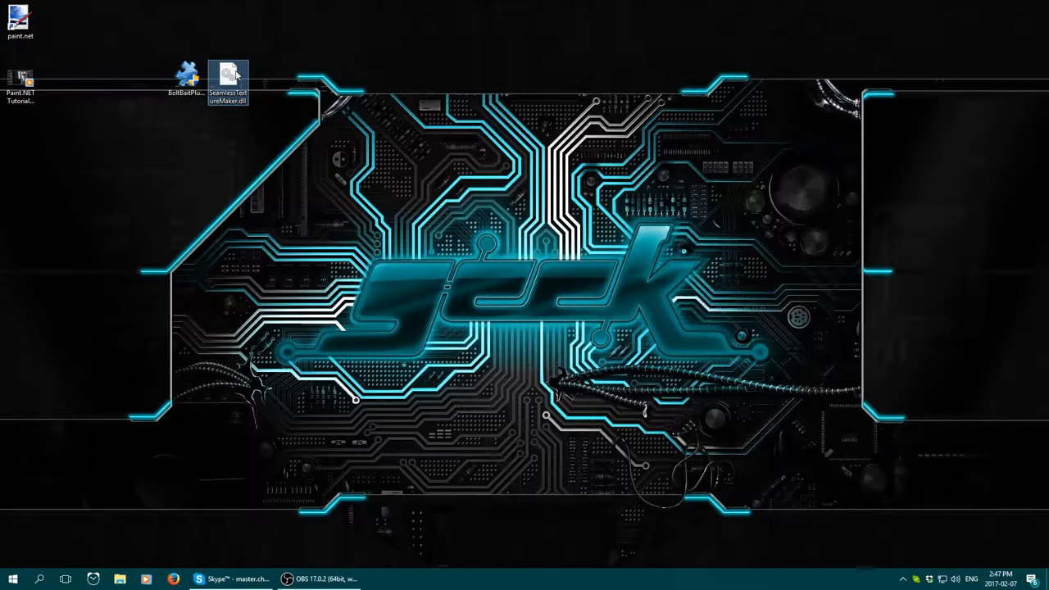
# Step: Launch BoltBaitPlugins45, review the checked plugin list, and accept the license terms
pyautogui.rightClick(187, 78)
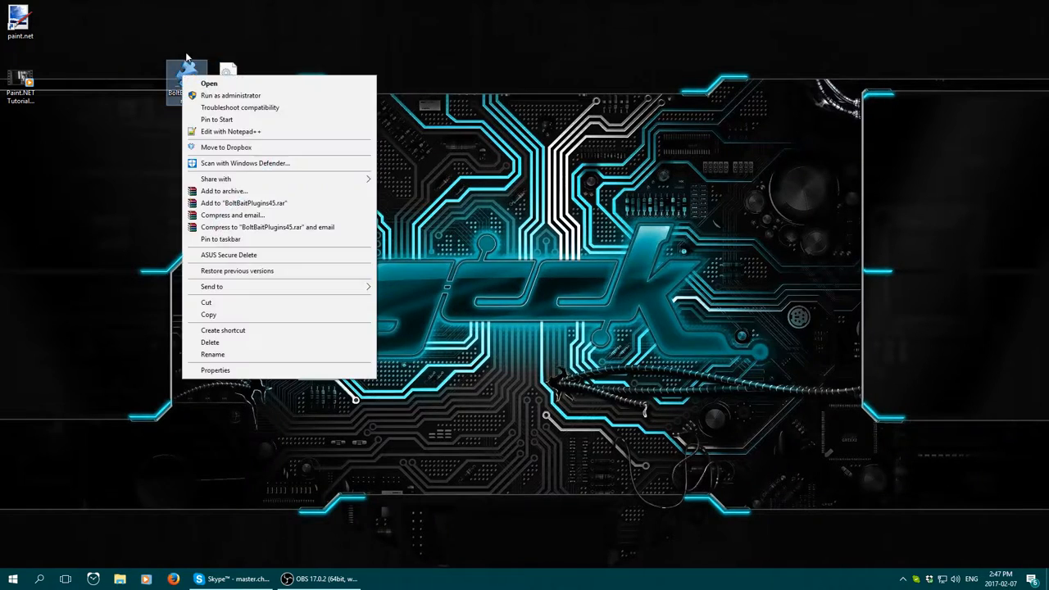
pyautogui.click(480, 229)
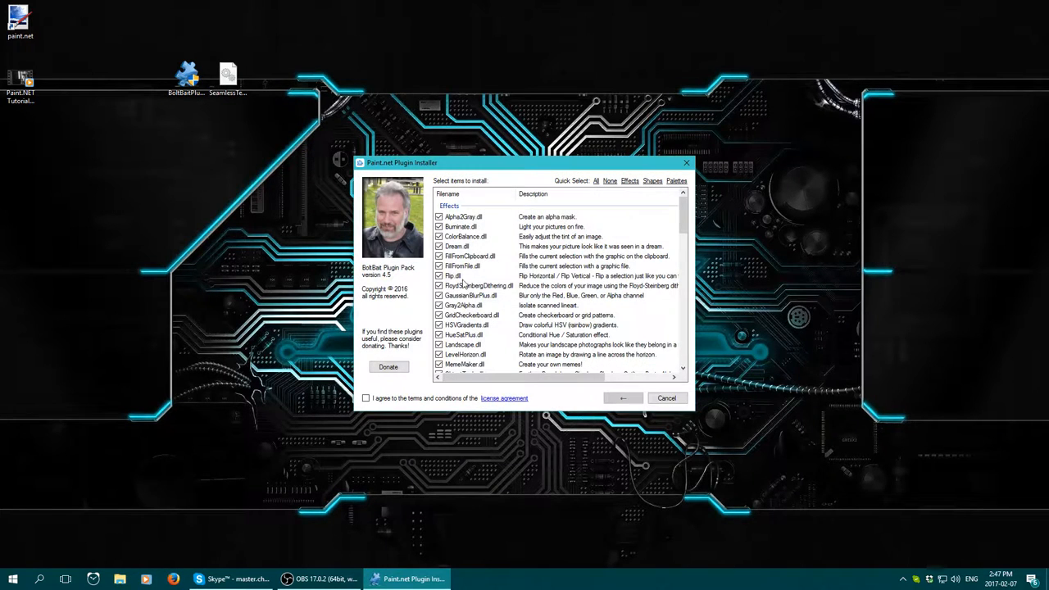
pyautogui.scroll(-3)
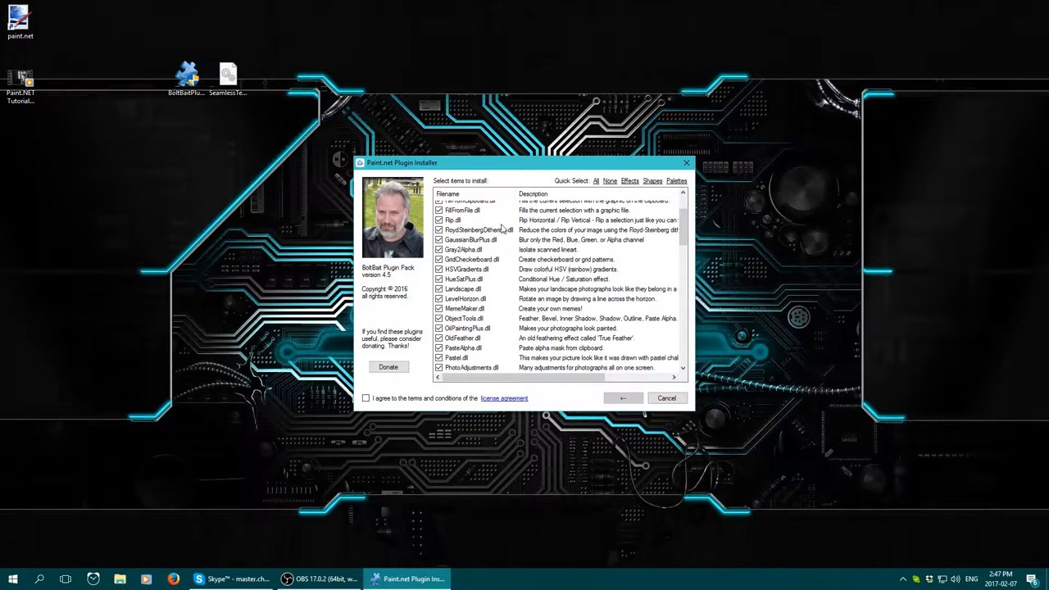
pyautogui.scroll(-3)
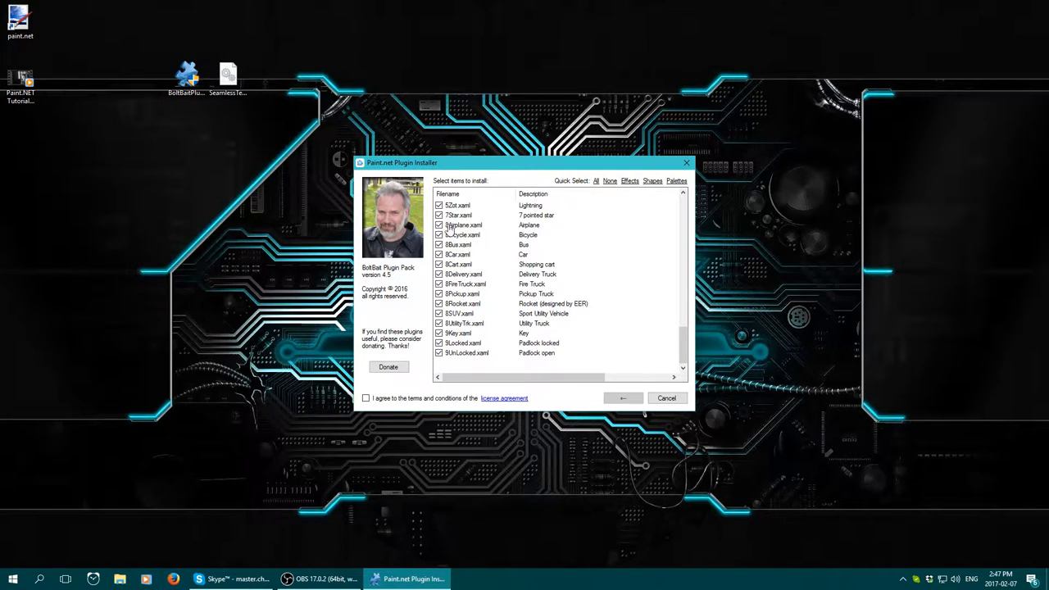
pyautogui.moveTo(479, 380)
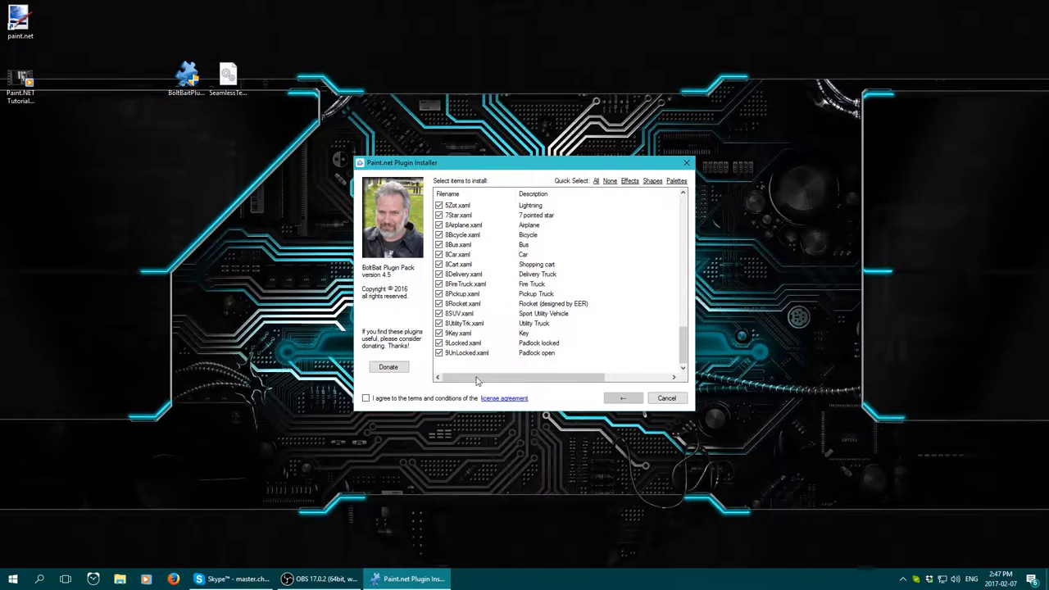
pyautogui.click(365, 398)
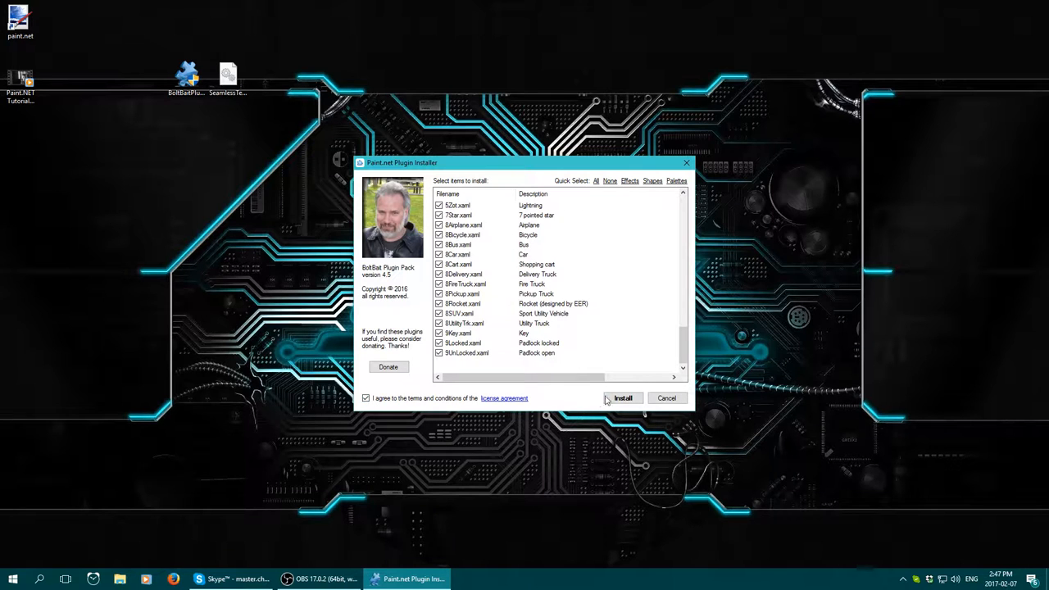
# Step: Install the pack, dismissing the Rainbow.txt error and overwriting all existing files
pyautogui.click(623, 398)
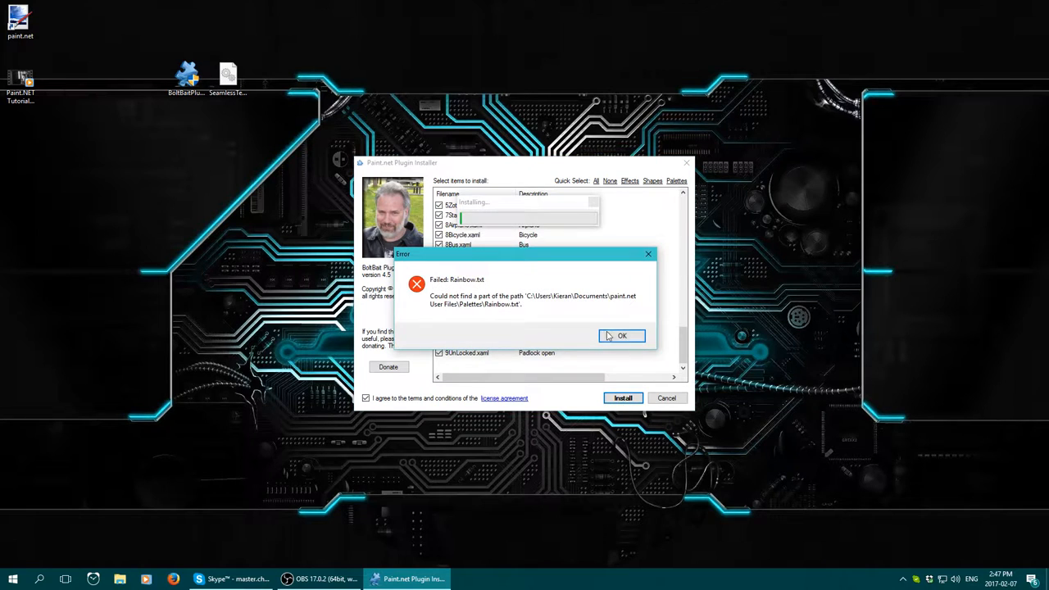
pyautogui.click(622, 336)
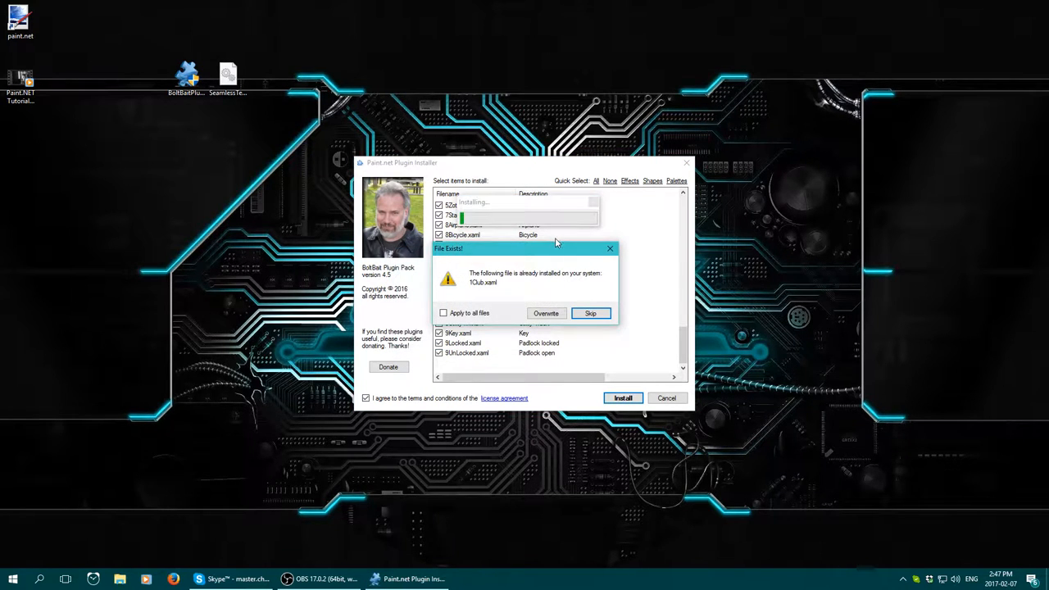
pyautogui.click(444, 313)
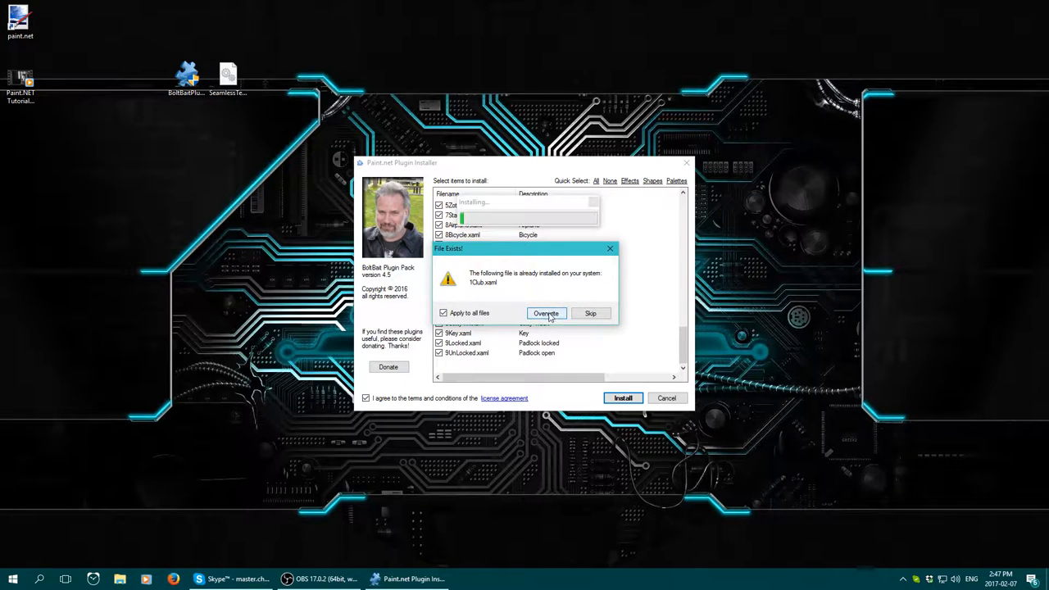
pyautogui.click(546, 313)
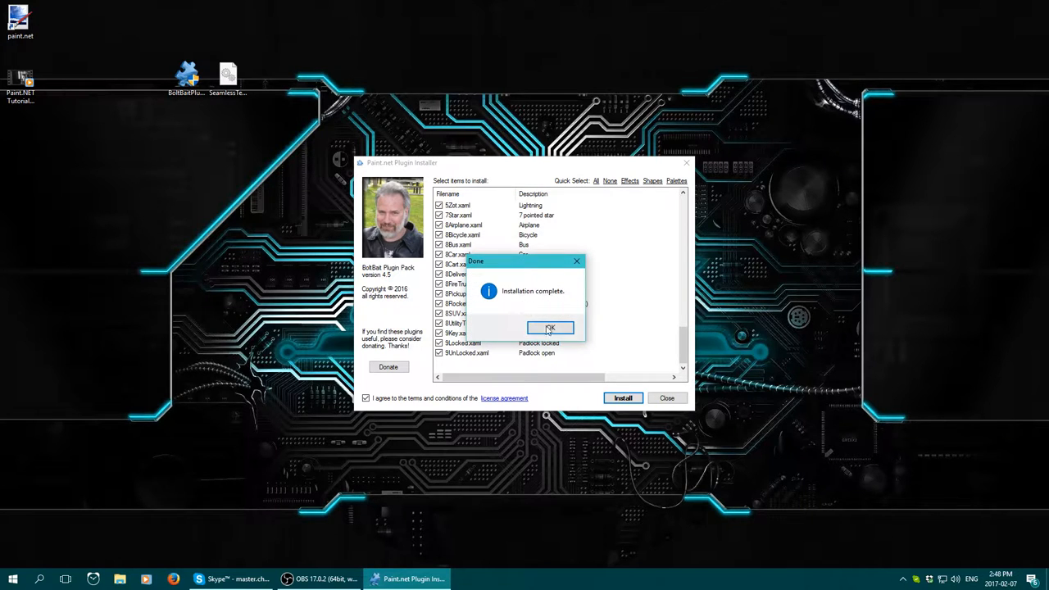
pyautogui.click(550, 328)
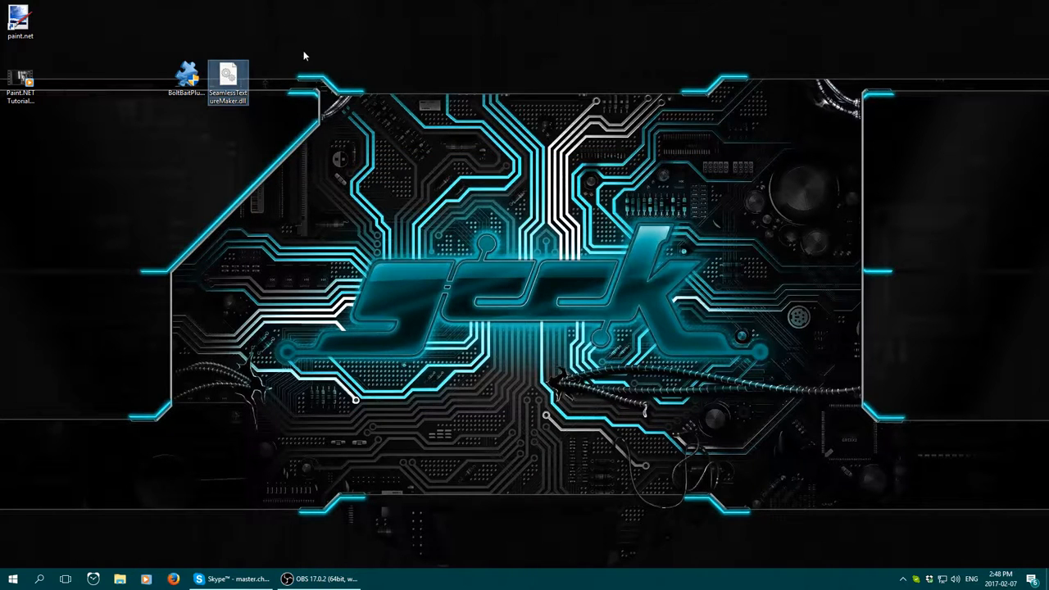
# Step: Bring up the context menu for SeamlessTextureMaker.dll
pyautogui.rightClick(228, 78)
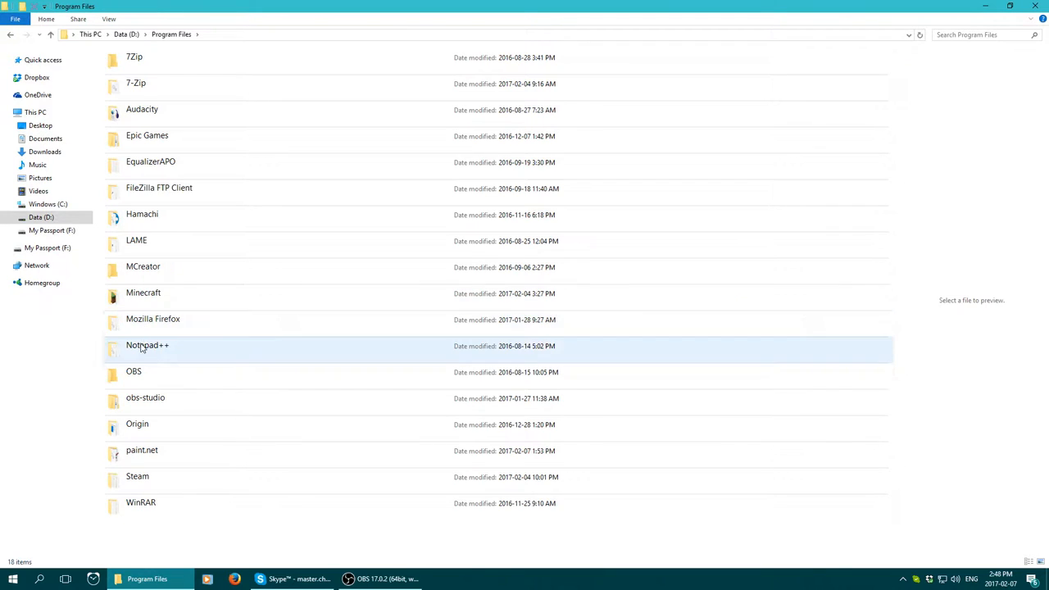
pyautogui.moveTo(139, 366)
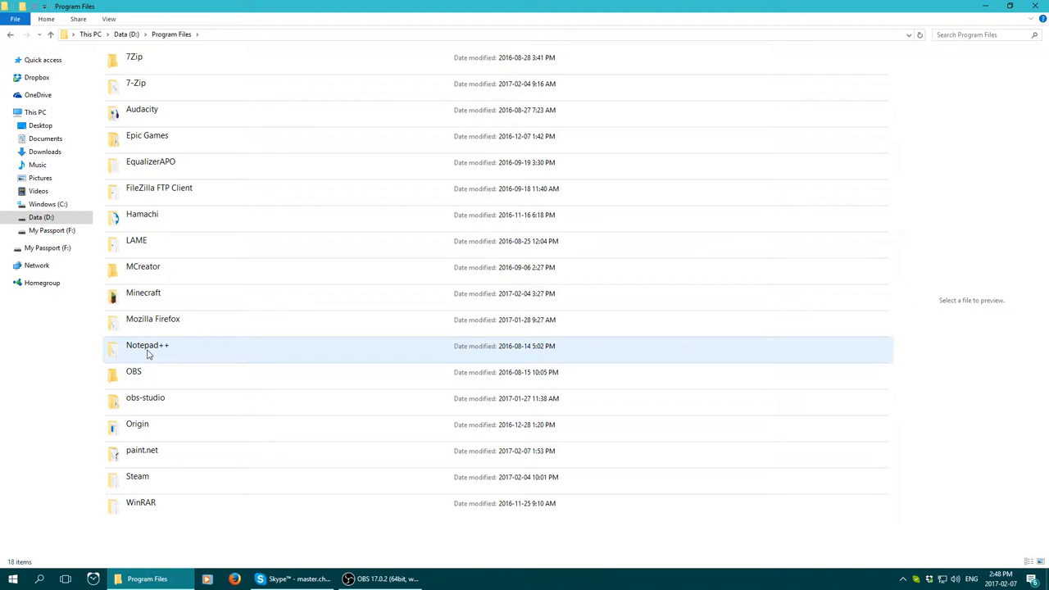
pyautogui.moveTo(152, 319)
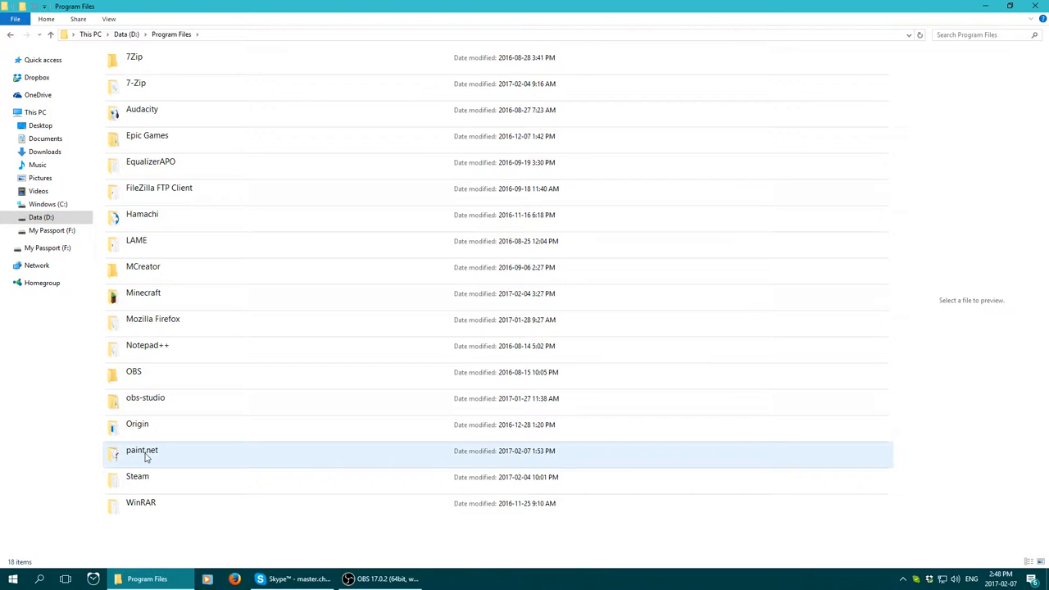
# Step: Enter the paint.net folder, check FileTypes, then go back and open Effects
pyautogui.doubleClick(142, 450)
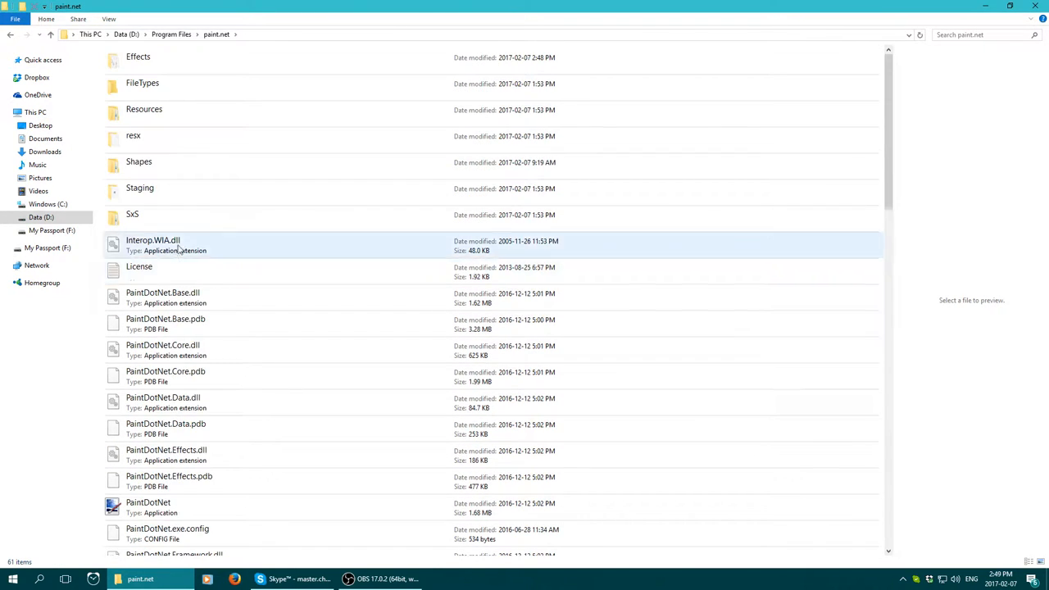
pyautogui.click(142, 83)
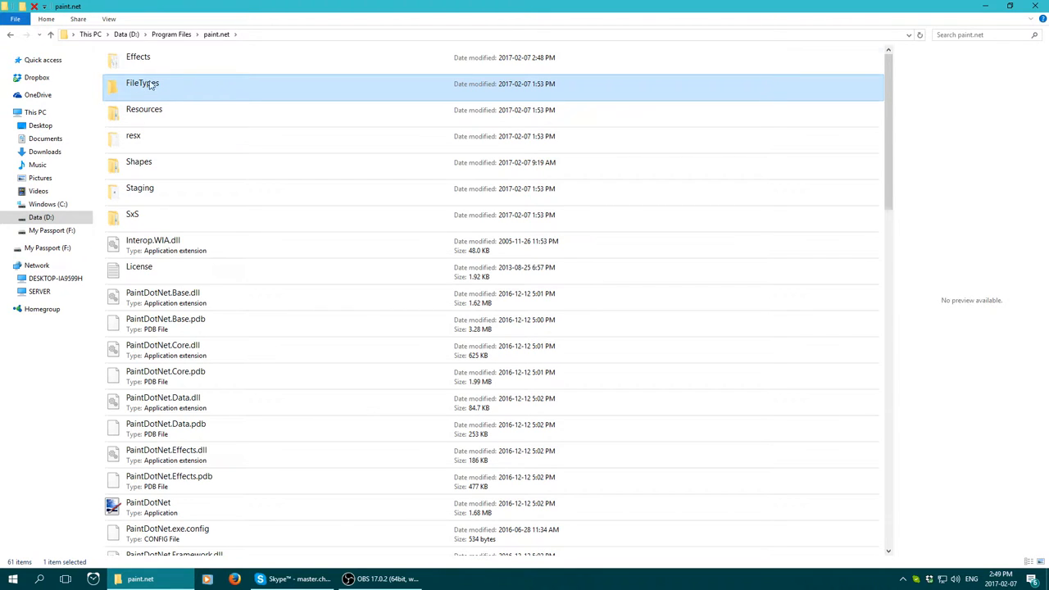
pyautogui.doubleClick(142, 83)
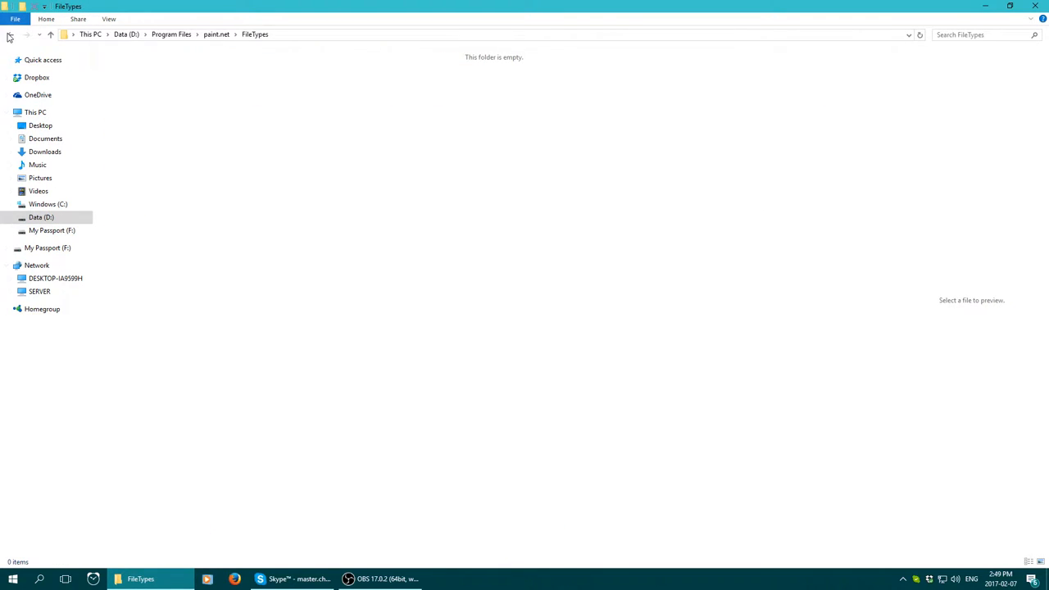
pyautogui.click(10, 34)
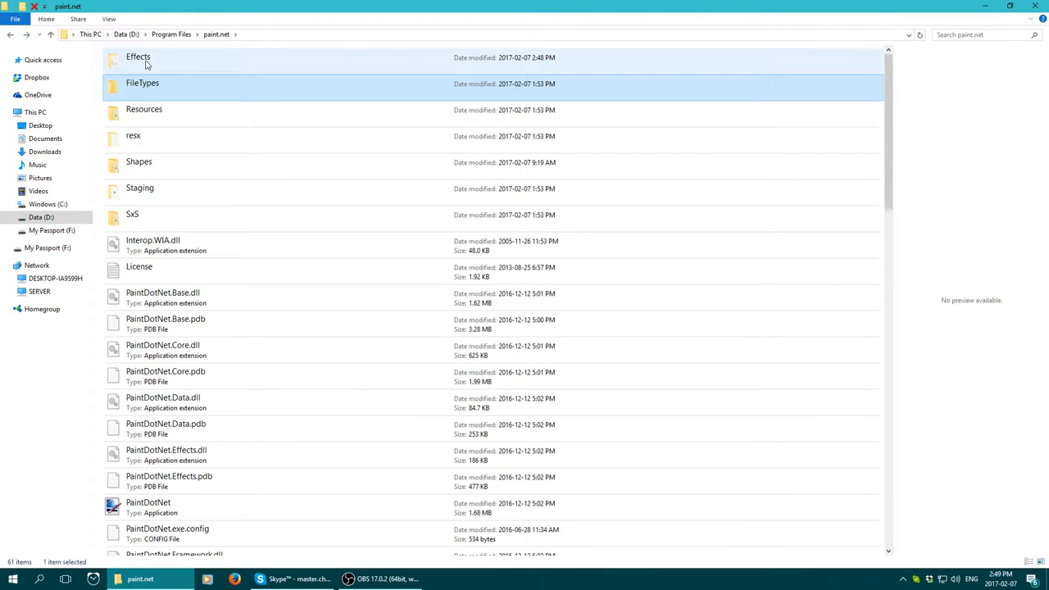
pyautogui.moveTo(141, 70)
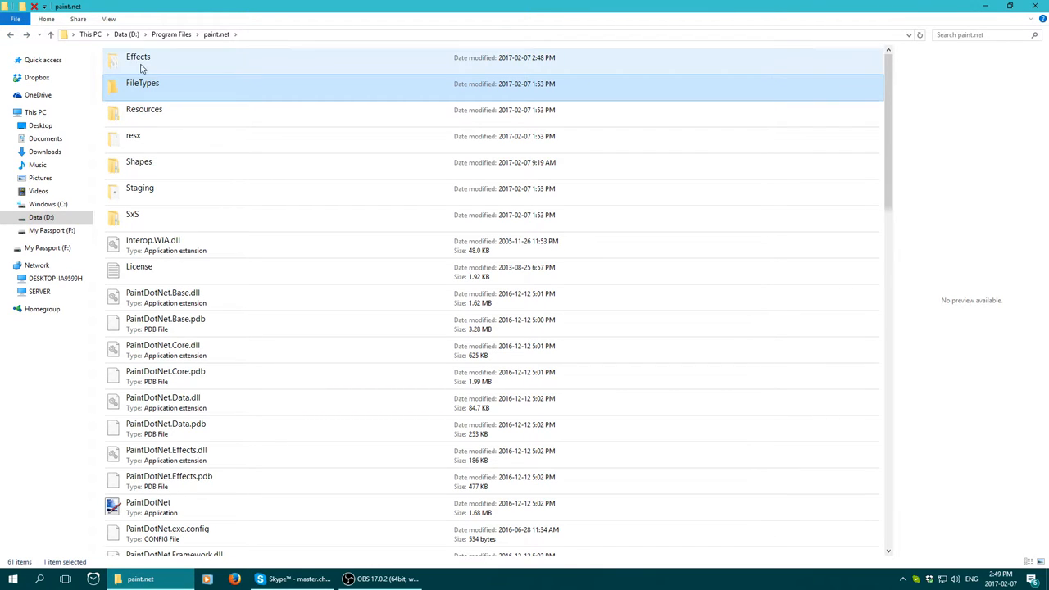
pyautogui.click(137, 57)
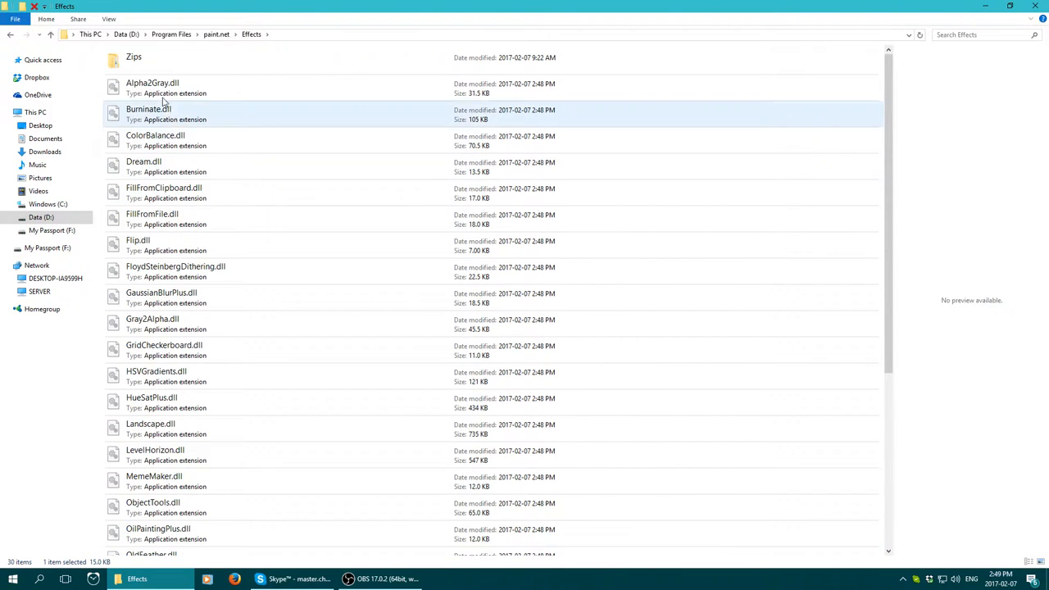
pyautogui.click(134, 57)
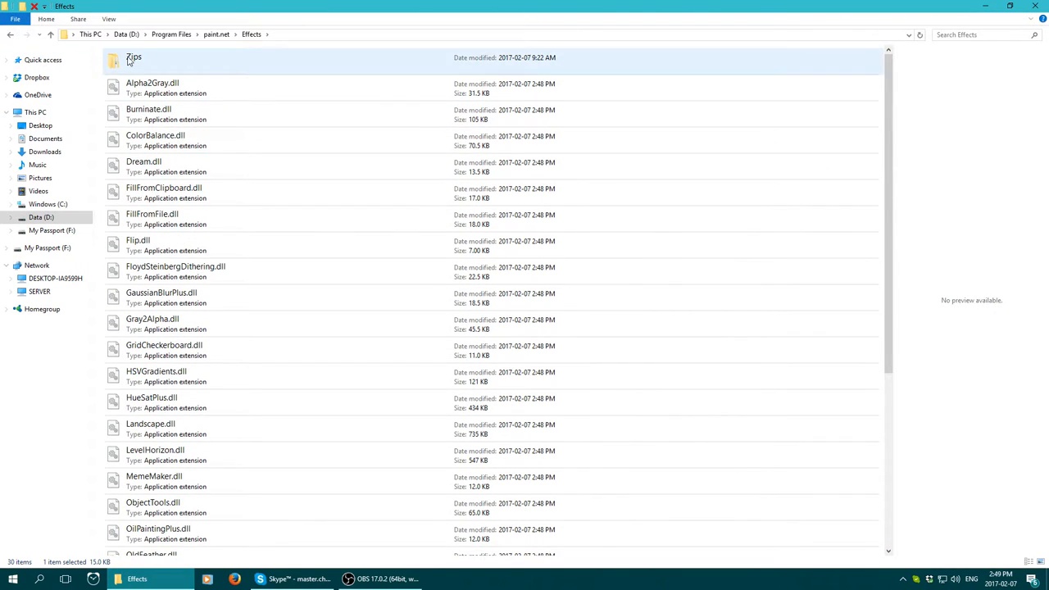
pyautogui.click(133, 57)
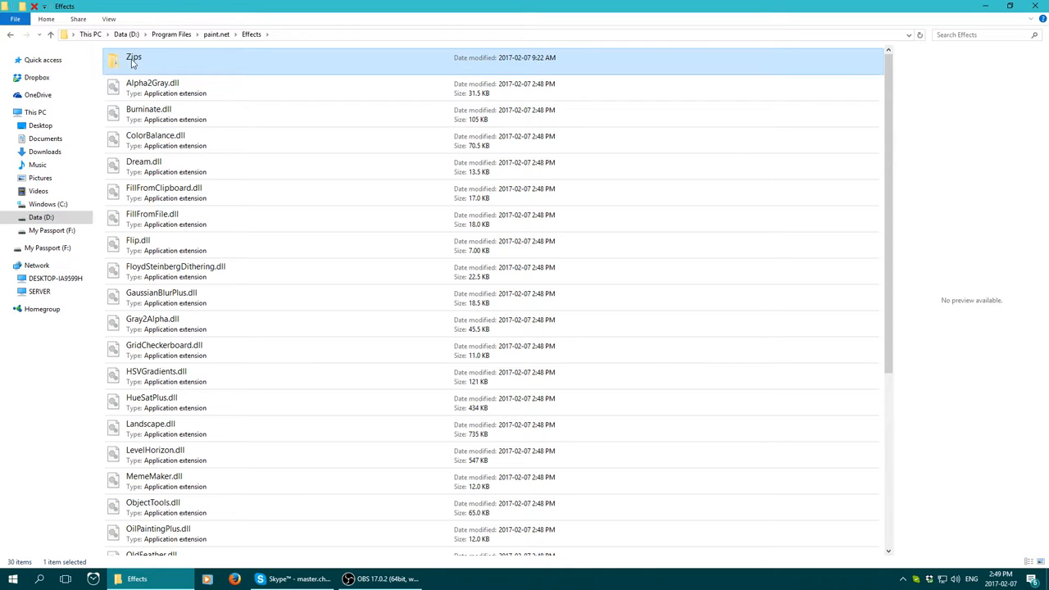
pyautogui.doubleClick(133, 57)
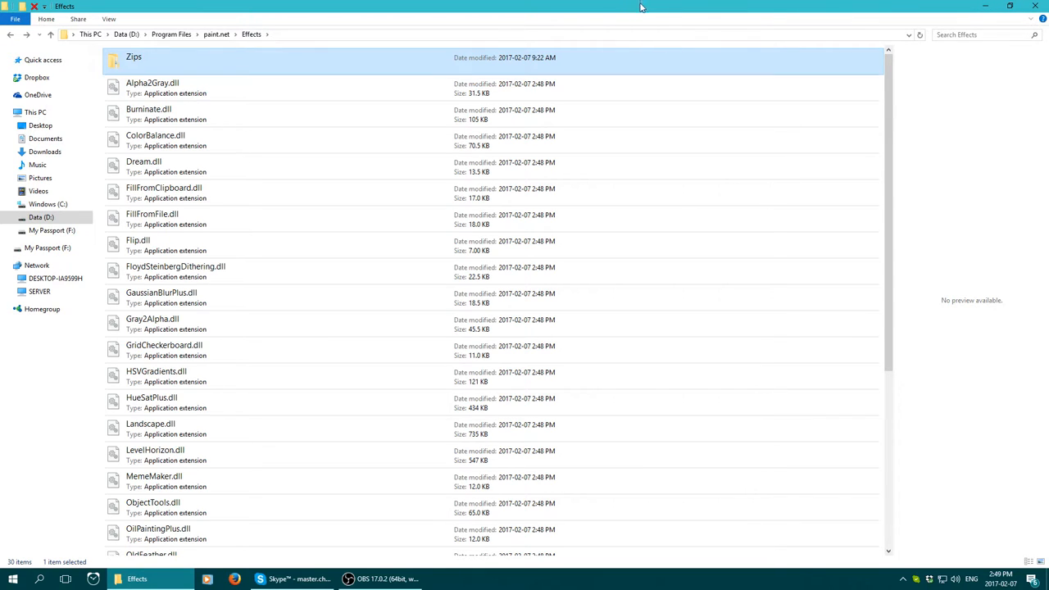
pyautogui.moveTo(677, 47)
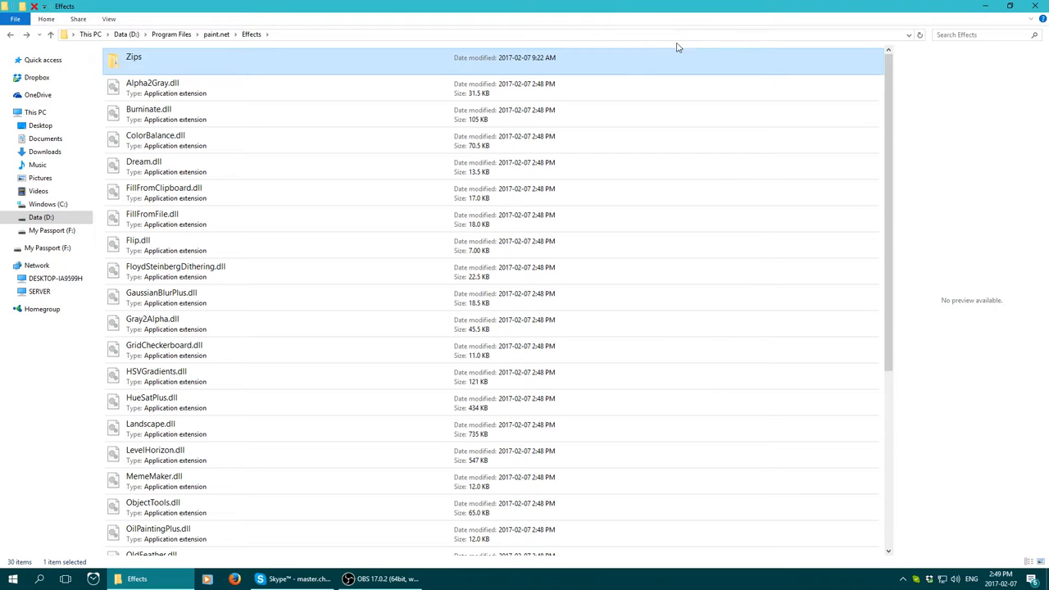